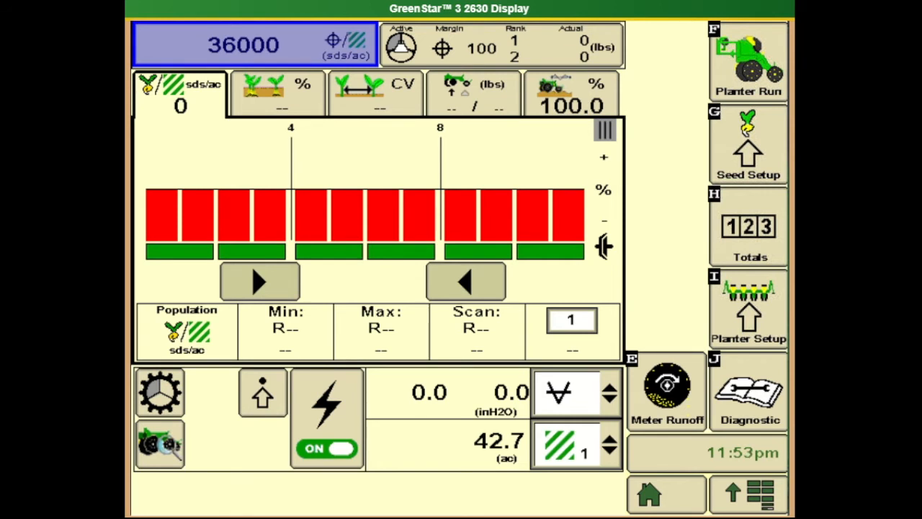
mouse_move(698, 161)
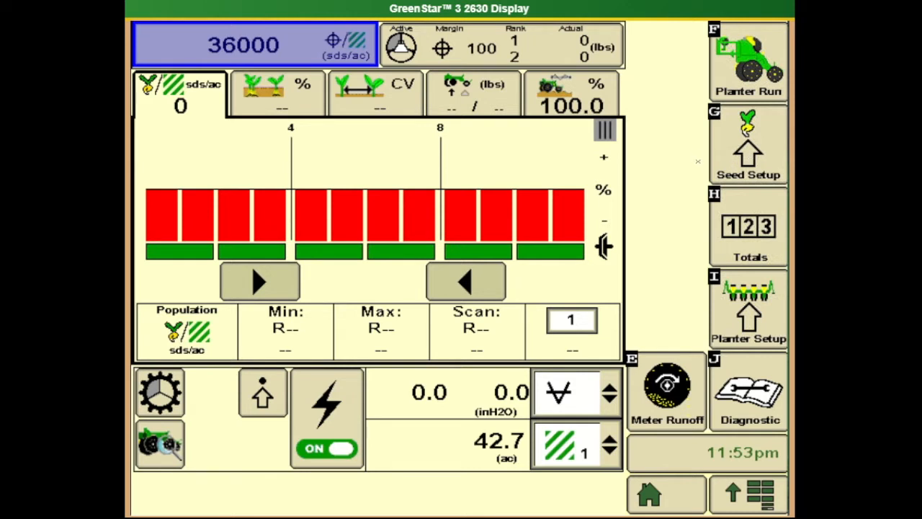
mouse_move(626, 147)
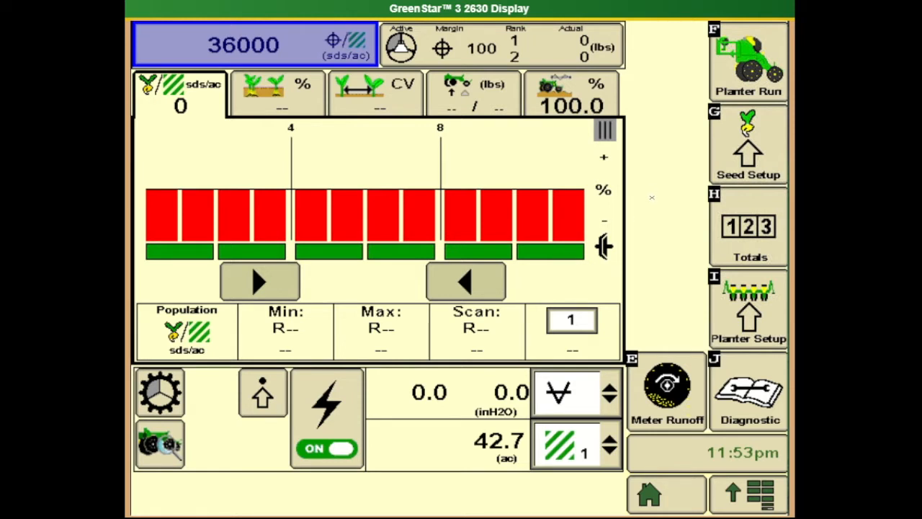
mouse_move(677, 210)
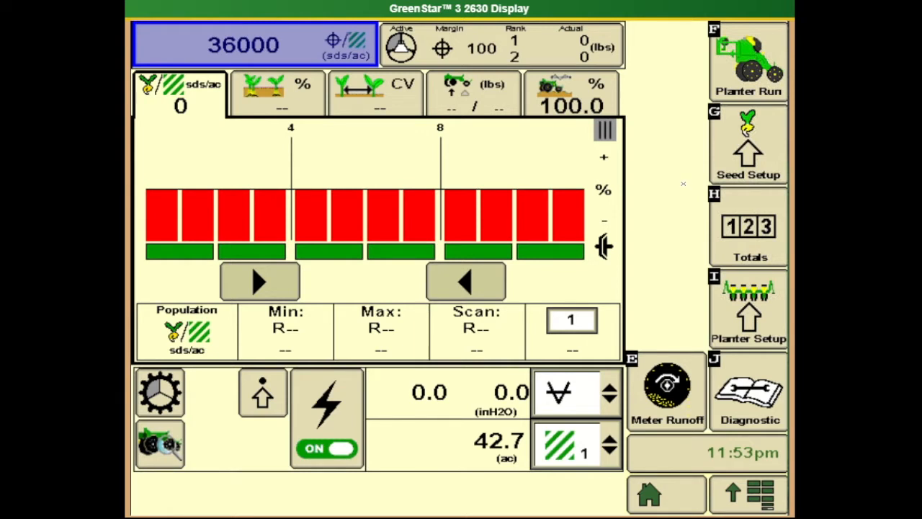
mouse_move(767, 148)
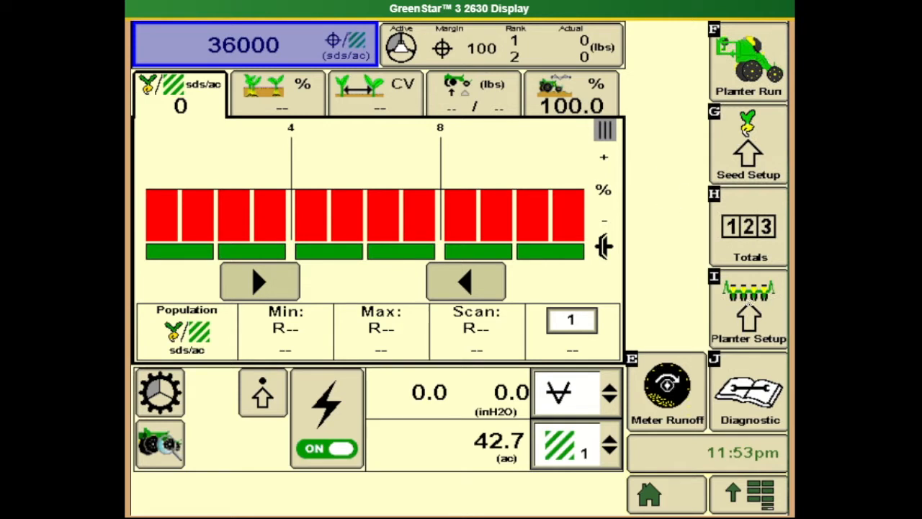
Bring up the planter setup Sensors page showing Height - Drives at 135% current, 25% start/stop.
left_click(748, 306)
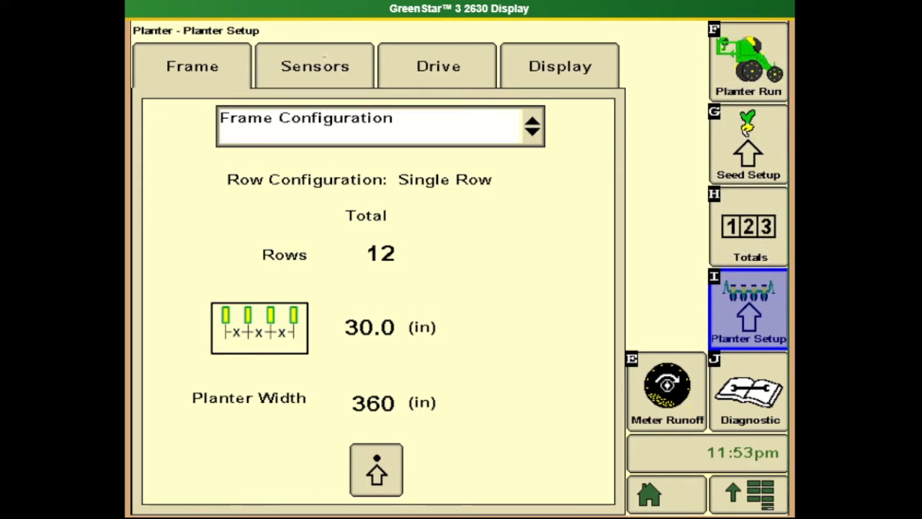
left_click(314, 65)
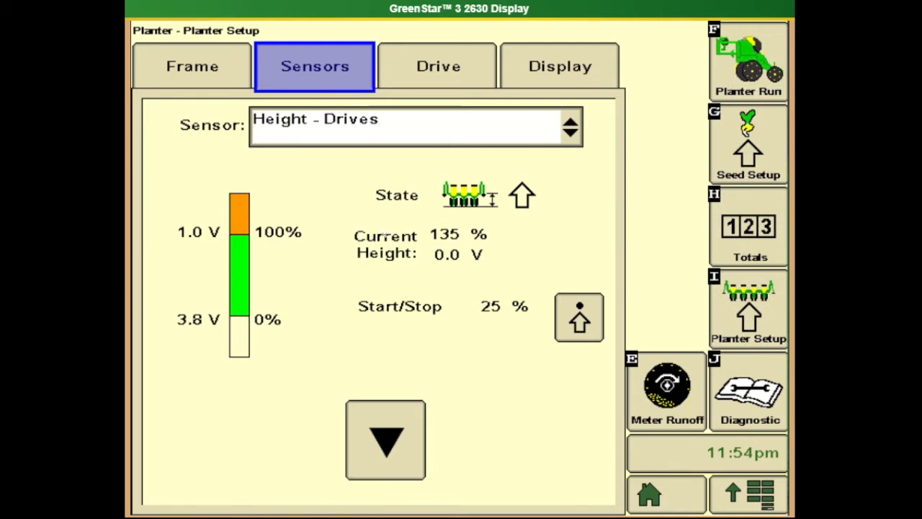
mouse_move(514, 340)
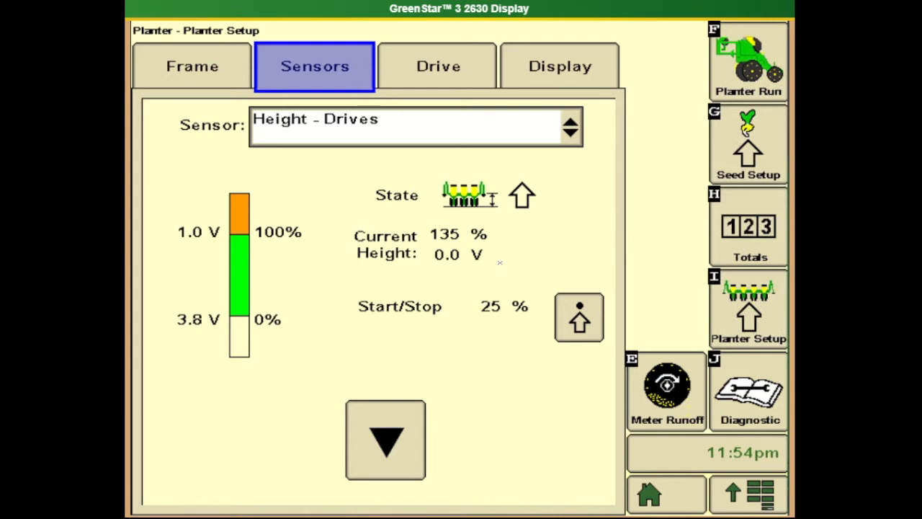
mouse_move(384, 207)
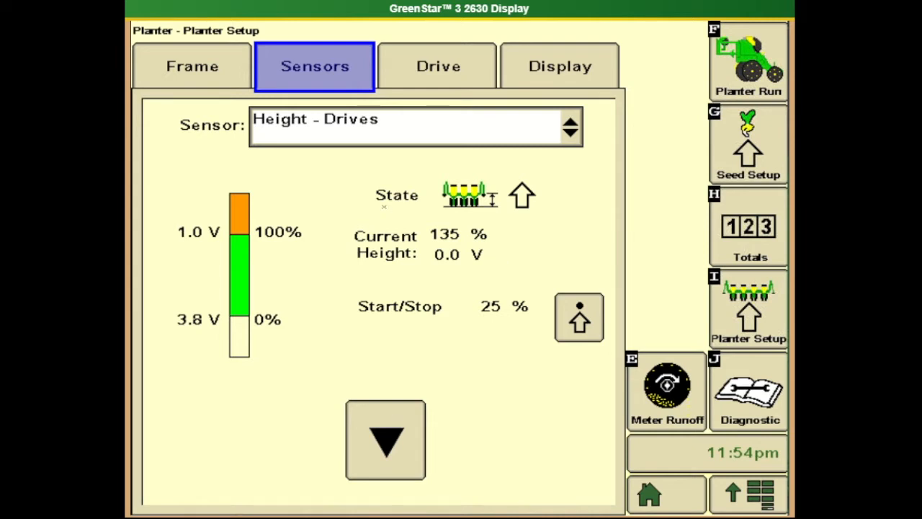
left_click(385, 440)
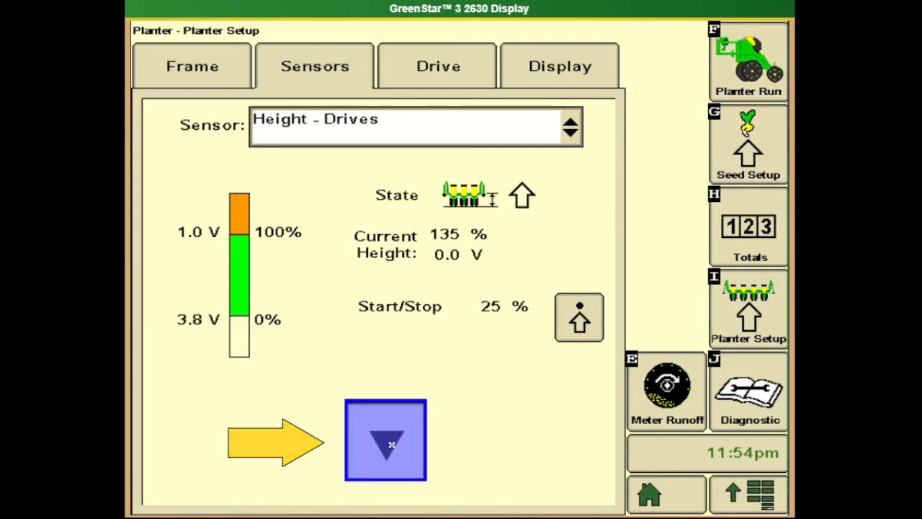
left_click(386, 440)
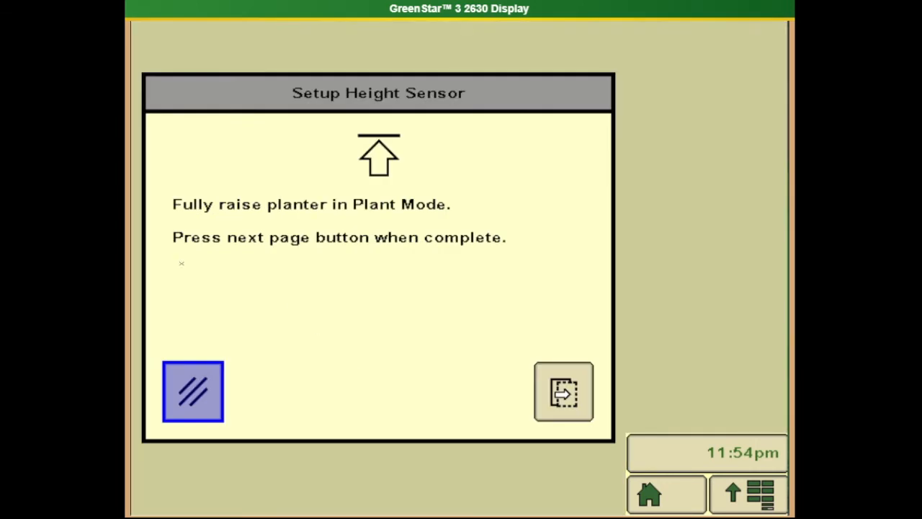
mouse_move(443, 226)
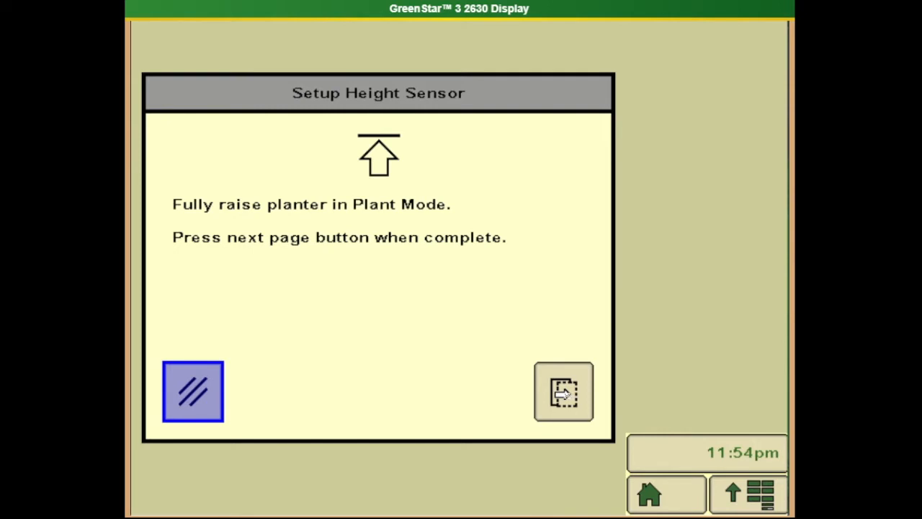
left_click(563, 392)
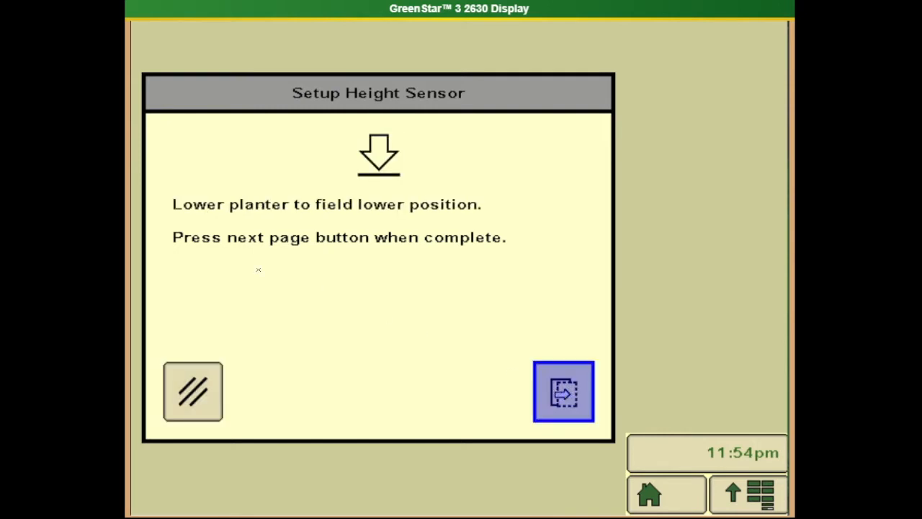
mouse_move(427, 221)
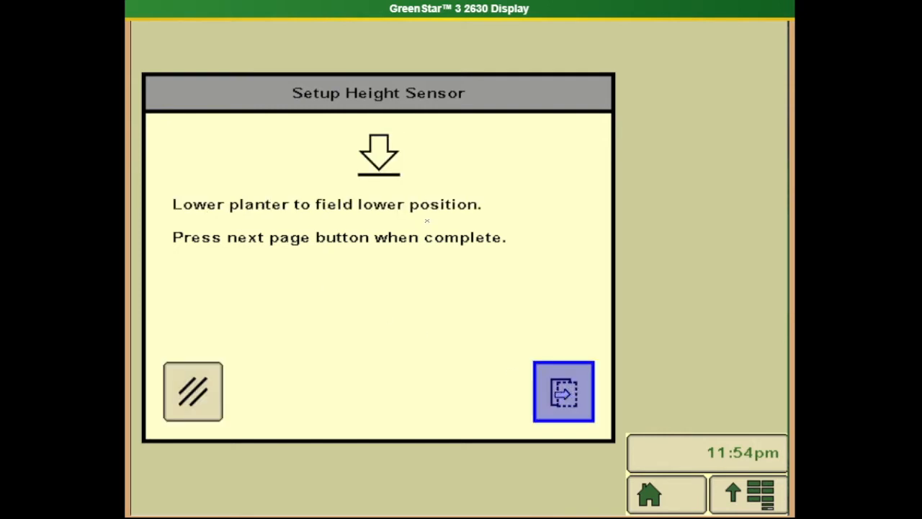
left_click(563, 391)
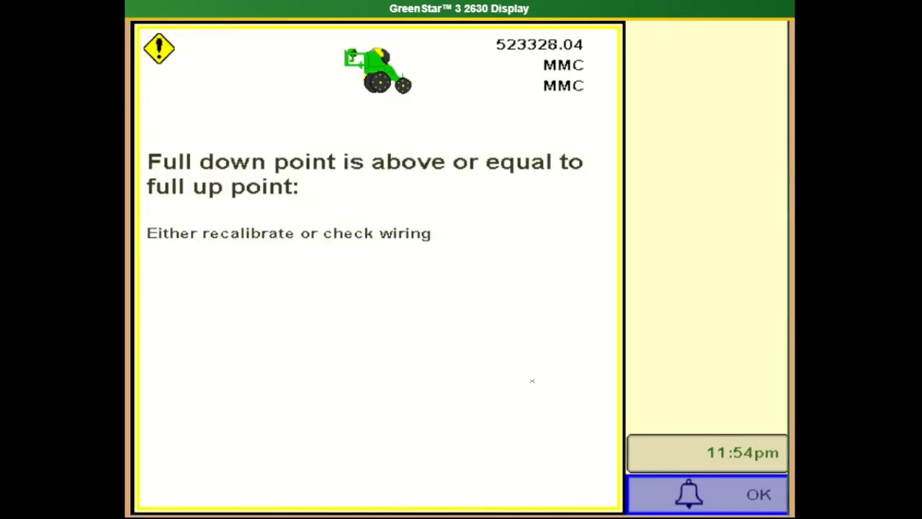
mouse_move(319, 178)
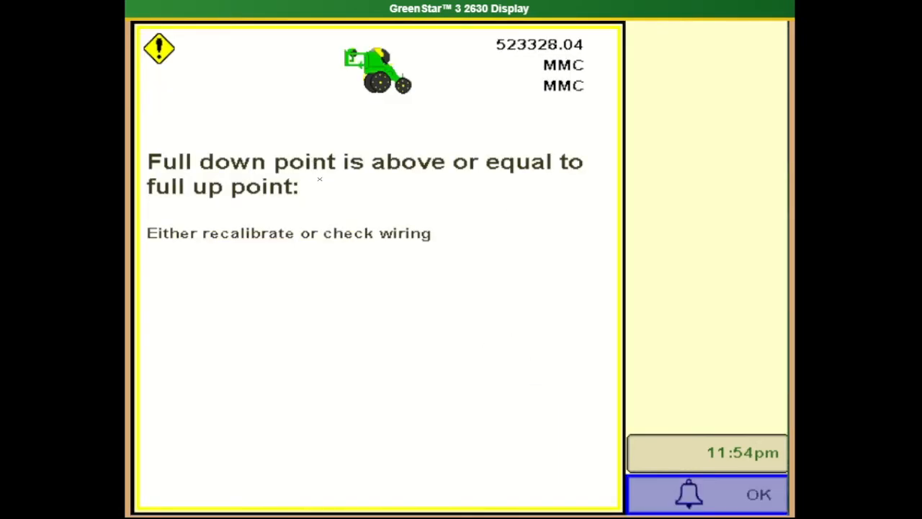
mouse_move(421, 125)
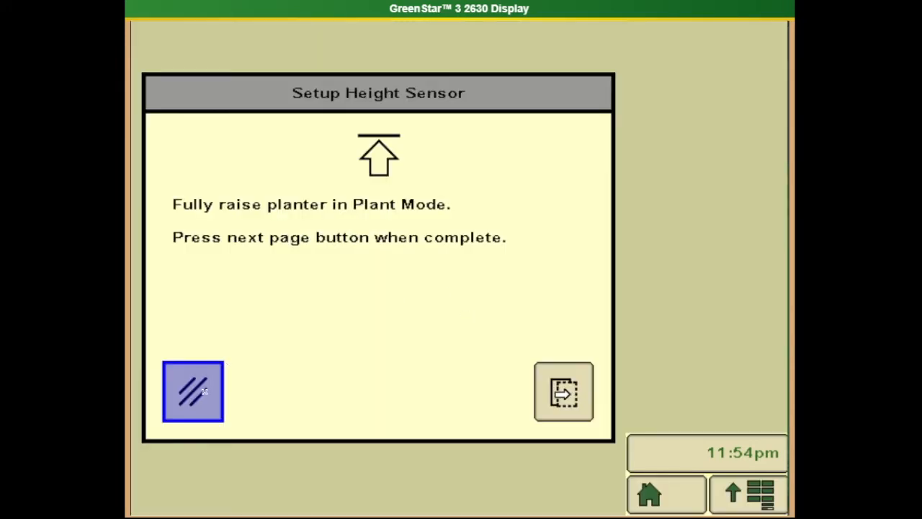
left_click(563, 391)
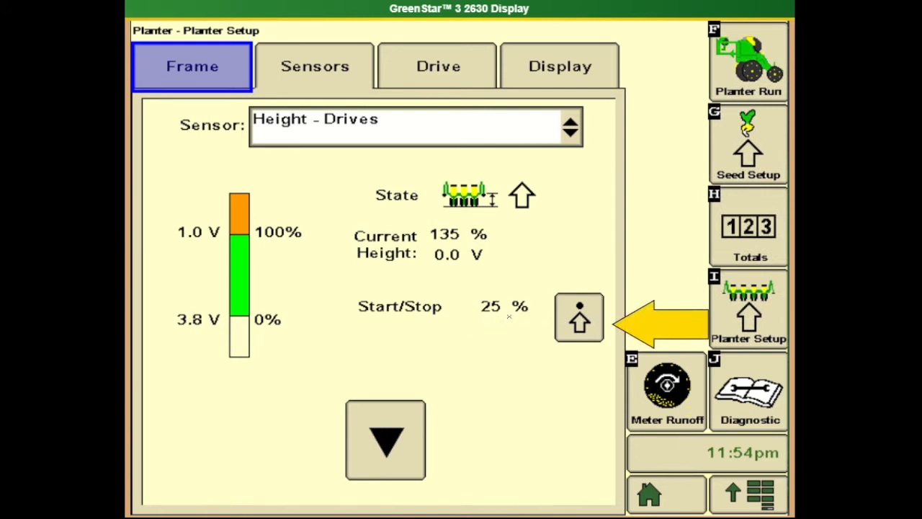
left_click(579, 317)
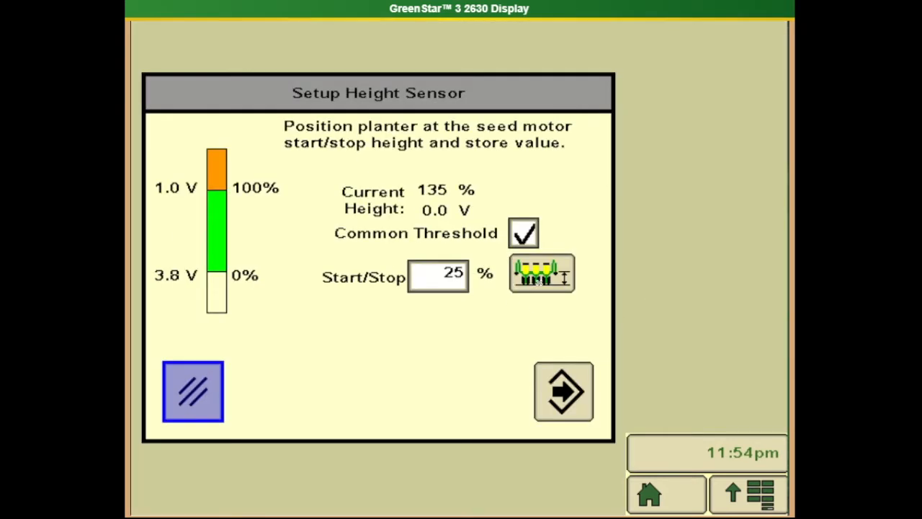
left_click(542, 273)
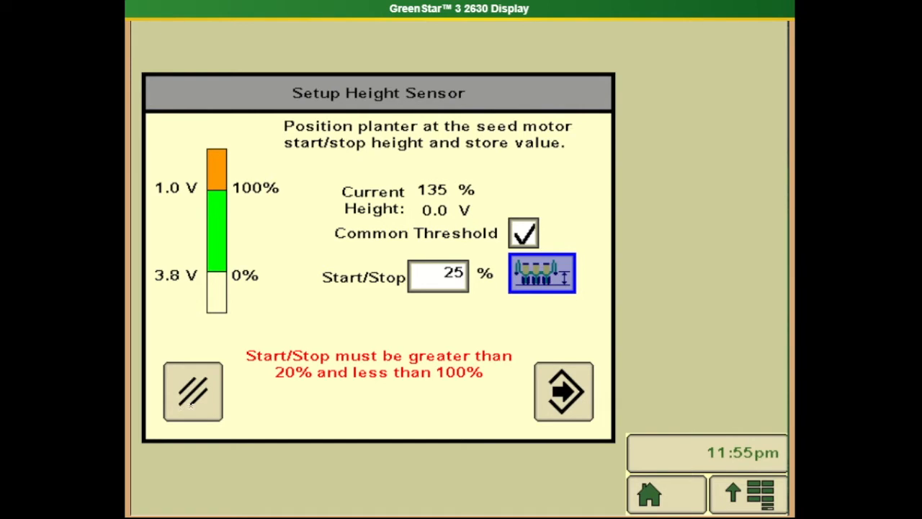
left_click(564, 392)
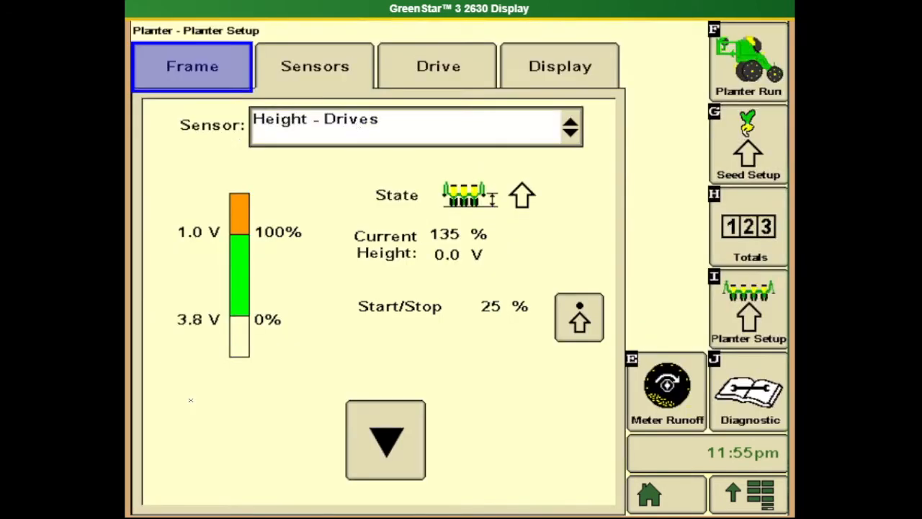
Select the Tractor Speed sensor, briefly view its manual source options, and leave source selection on Auto.
left_click(569, 126)
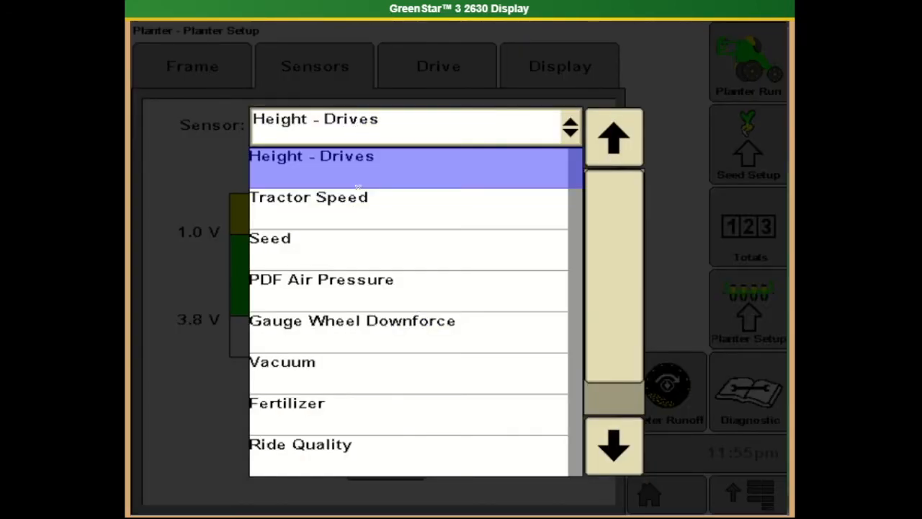
left_click(309, 197)
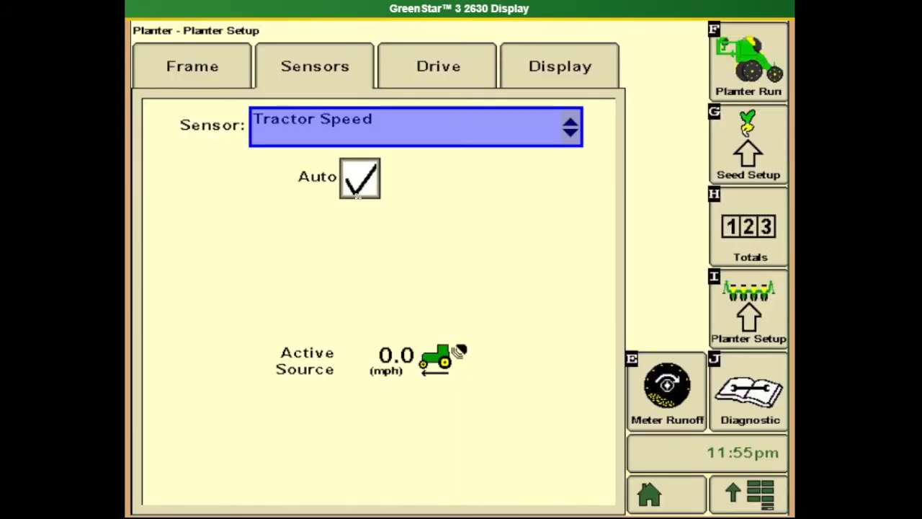
left_click(360, 178)
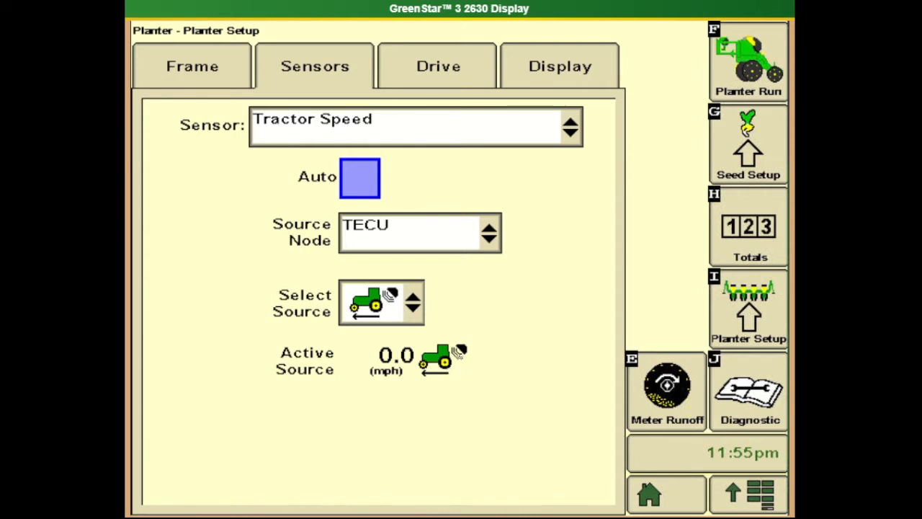
left_click(413, 302)
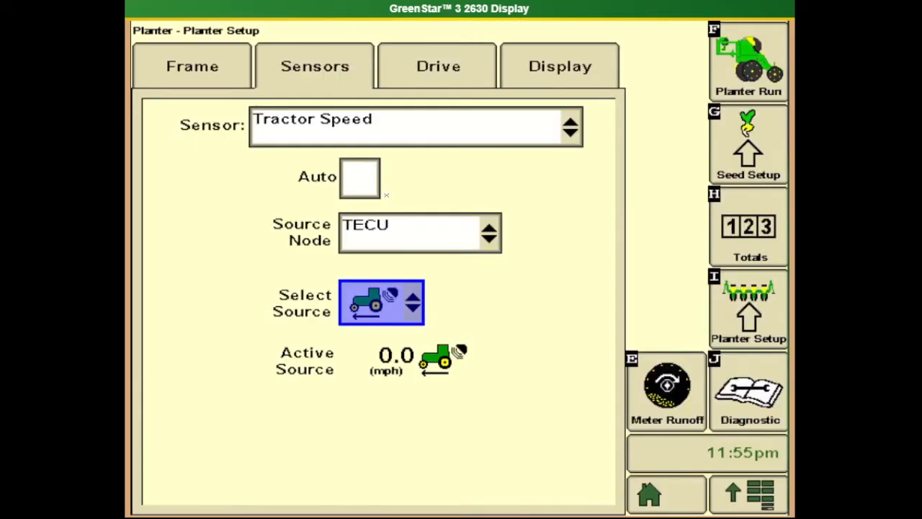
left_click(359, 177)
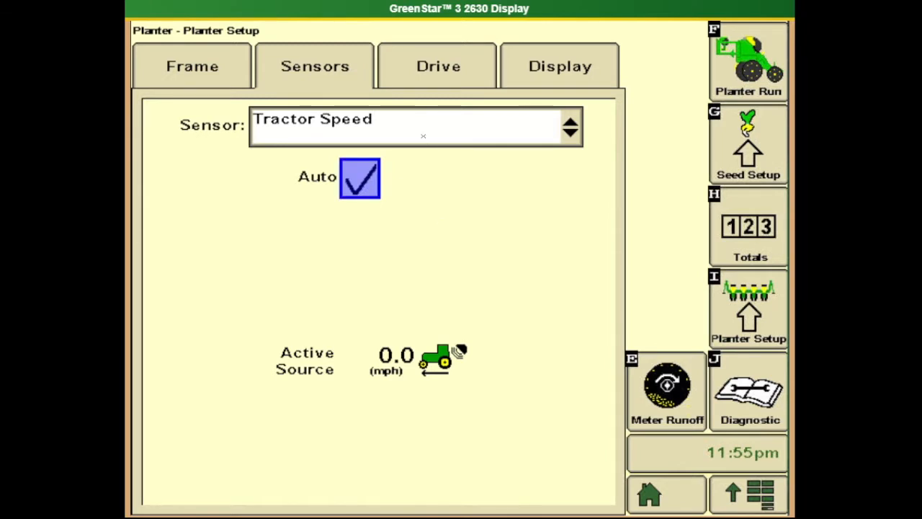
Select PDF Air Pressure, start zeroing its 2 ranks at 0 lbs, and reopen the sensor list.
left_click(569, 126)
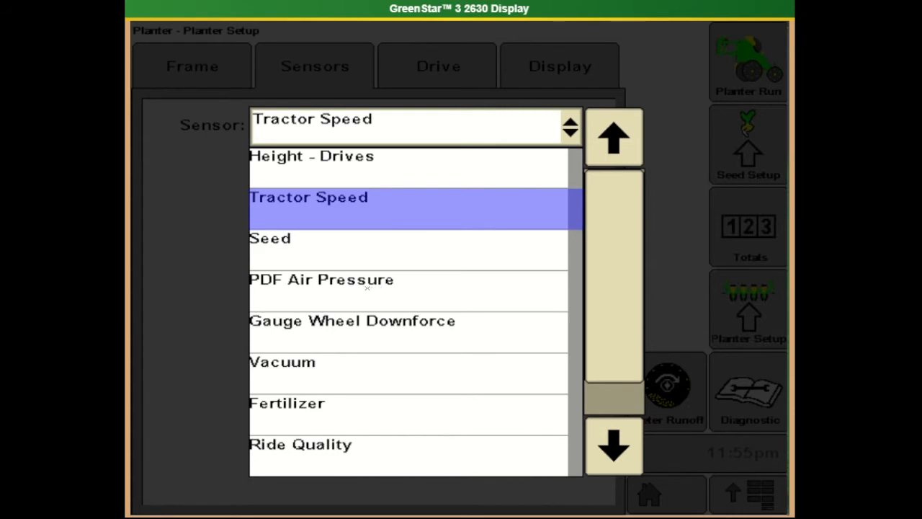
left_click(322, 279)
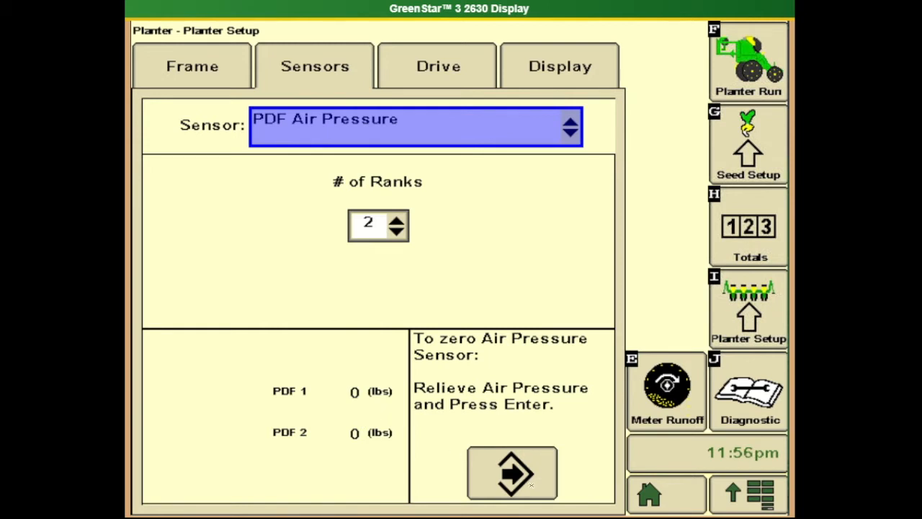
left_click(512, 472)
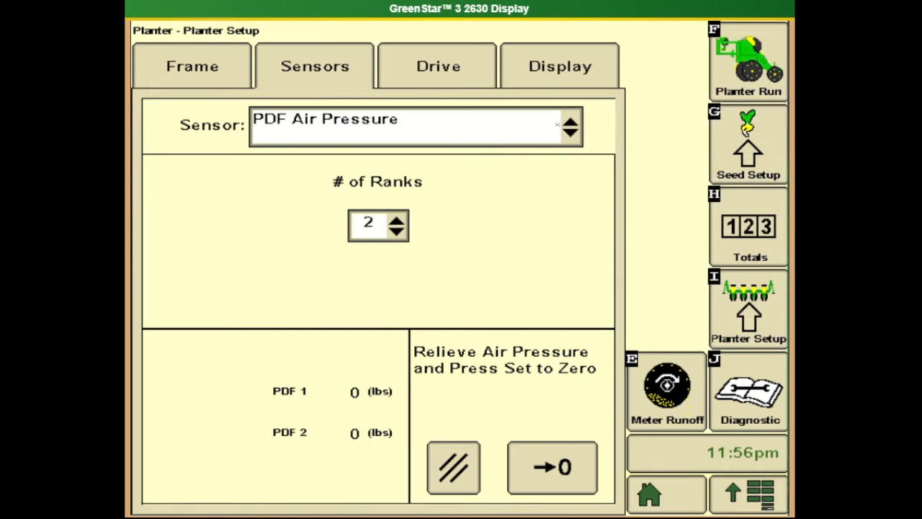
left_click(569, 126)
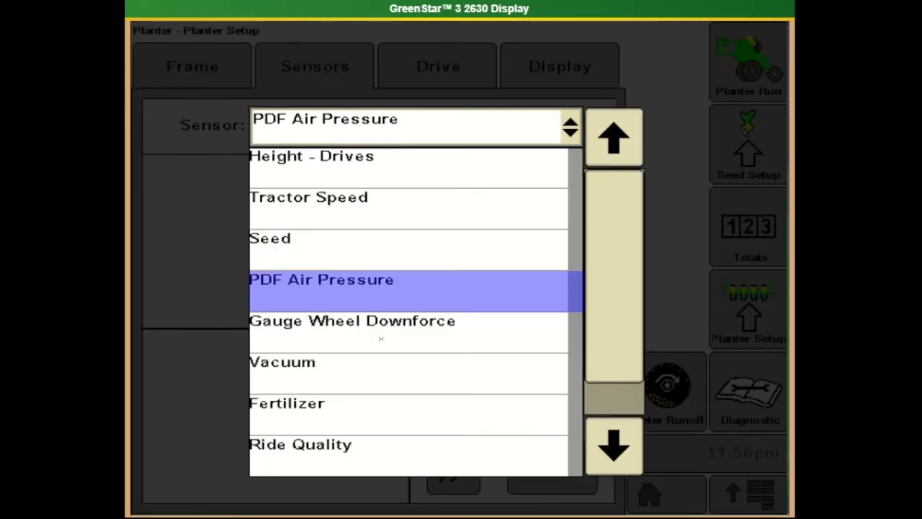
Show Gauge Wheel Downforce with all row sensors at 0 lbs, prepare to zero them, and reopen the sensor list.
left_click(353, 321)
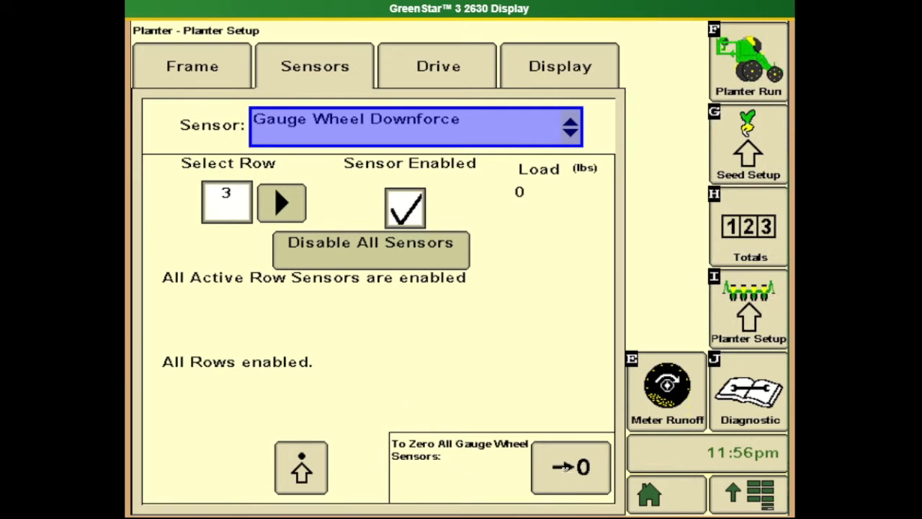
left_click(571, 467)
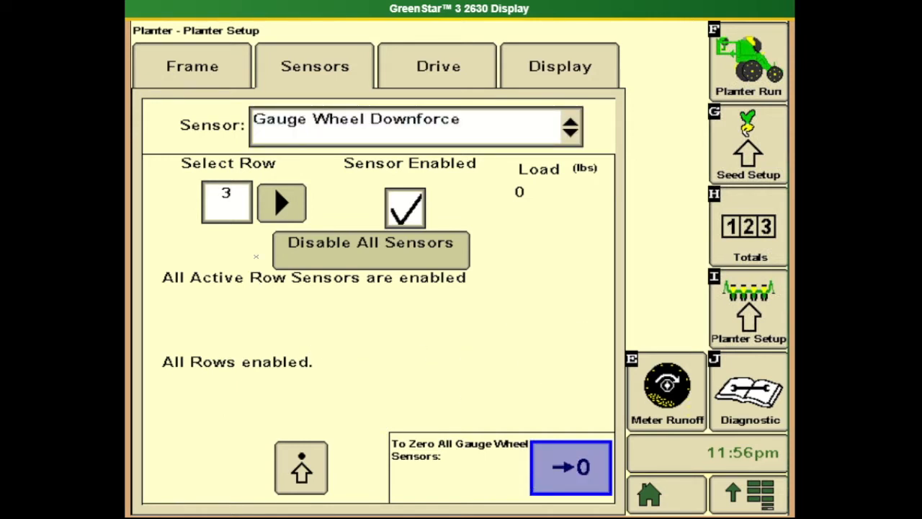
left_click(569, 127)
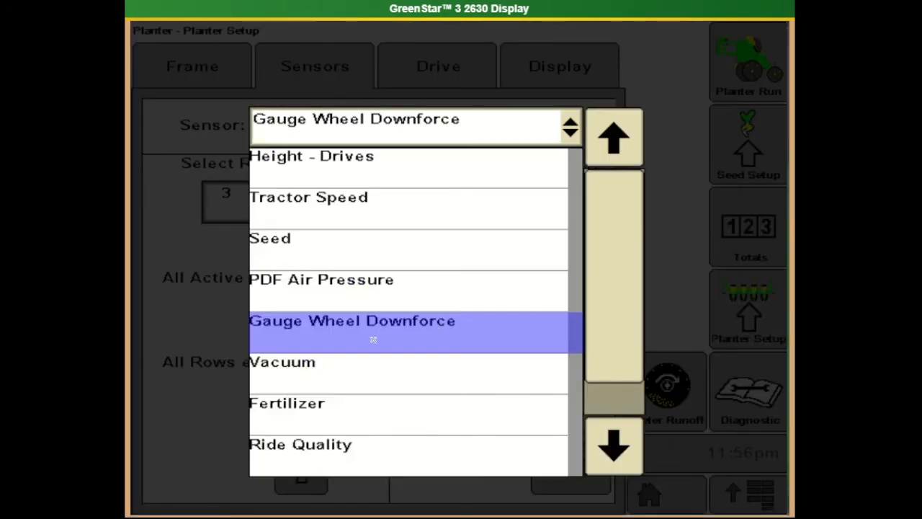
mouse_move(327, 373)
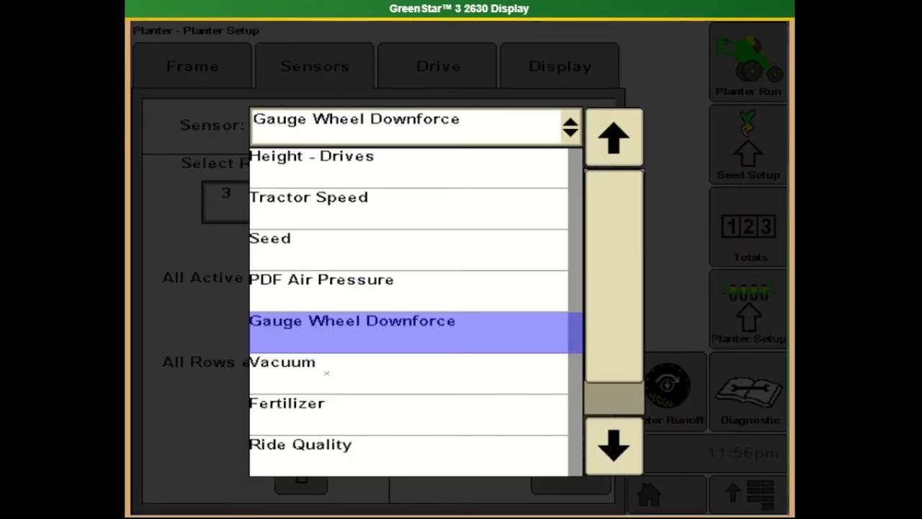
Show Vacuum readings for rows 3 and 10 and set the vacuum sensors to zero (0.0 inH2O).
left_click(281, 362)
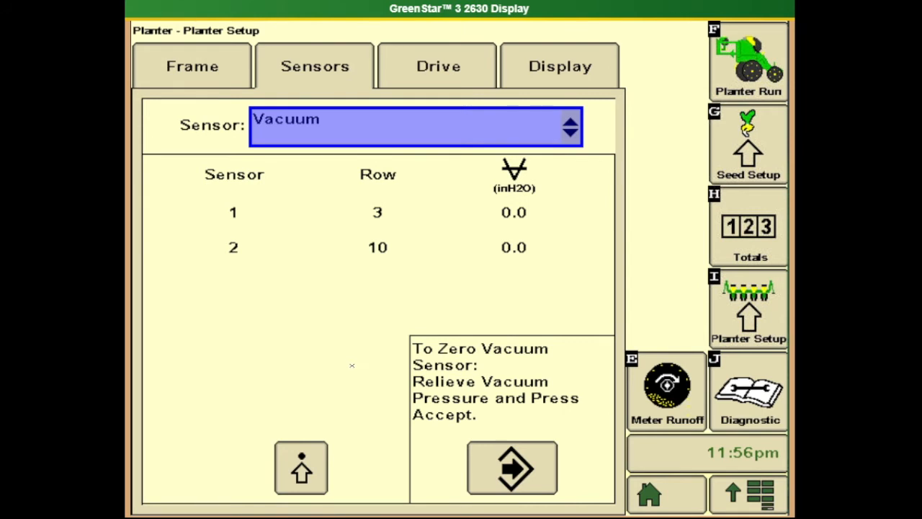
mouse_move(529, 220)
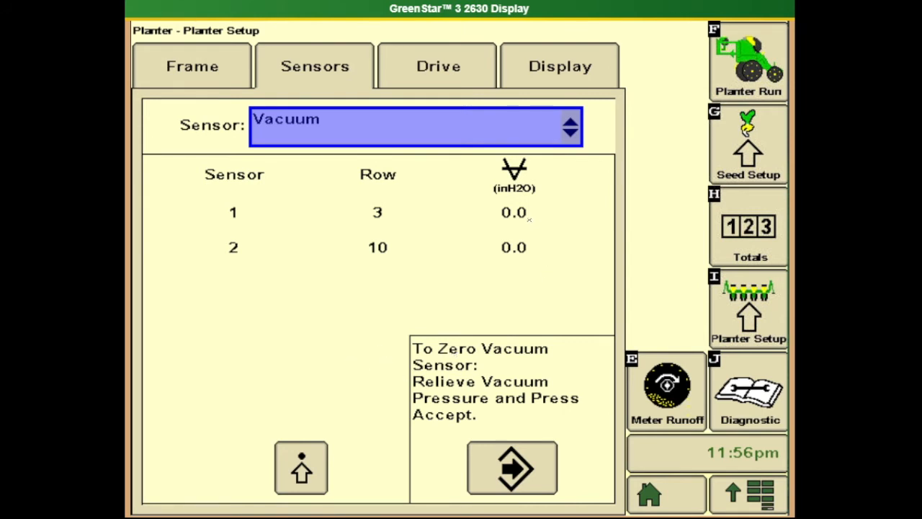
mouse_move(533, 201)
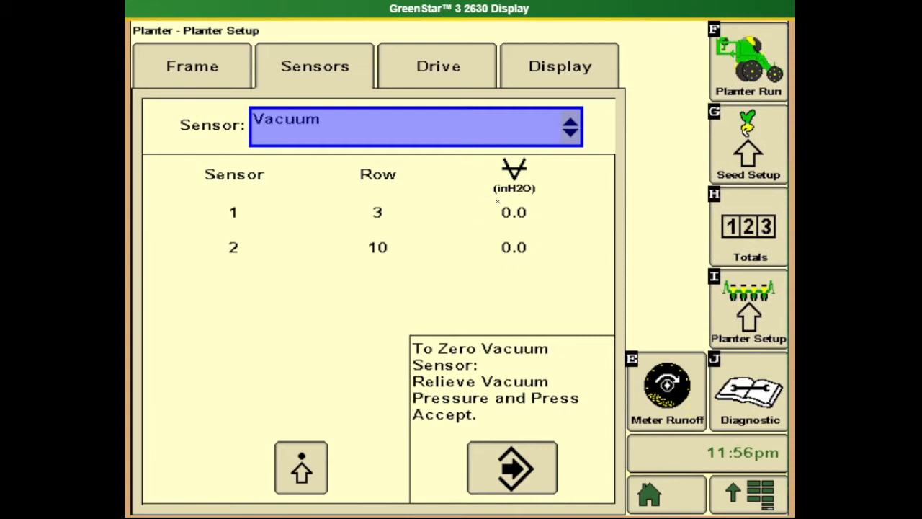
mouse_move(551, 236)
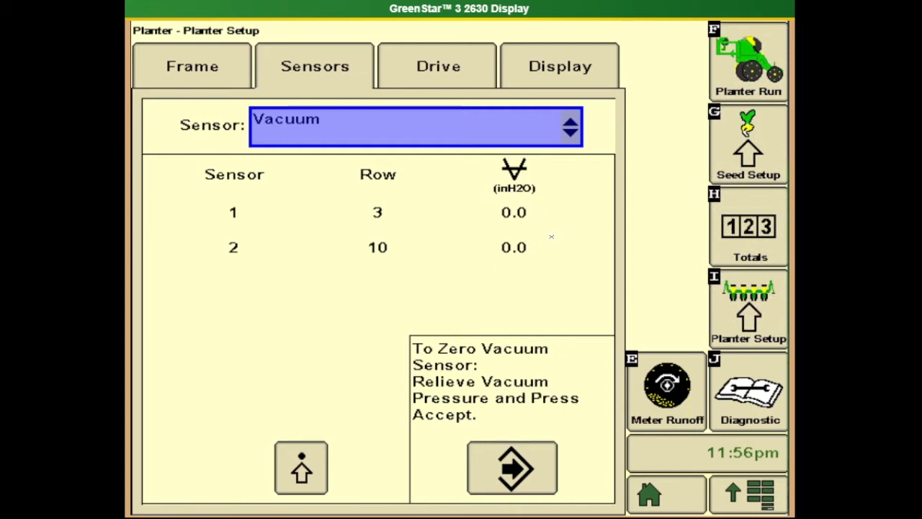
mouse_move(512, 295)
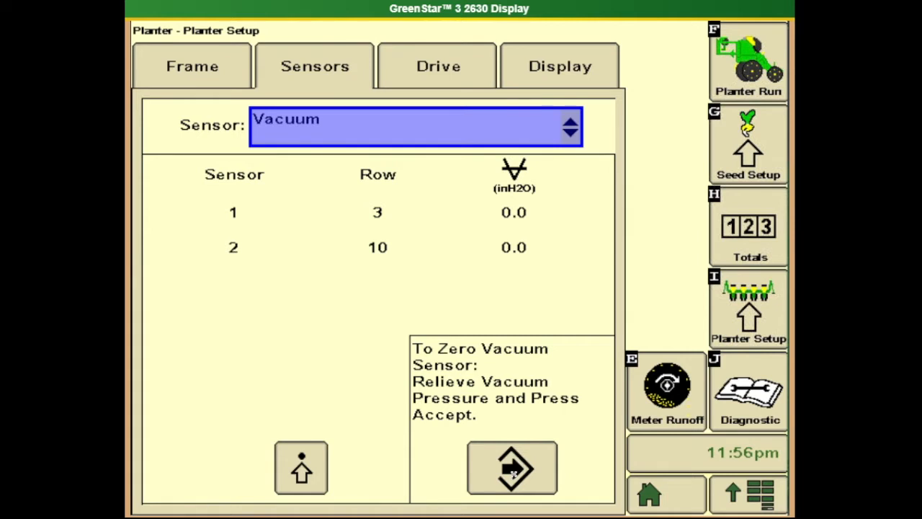
left_click(512, 467)
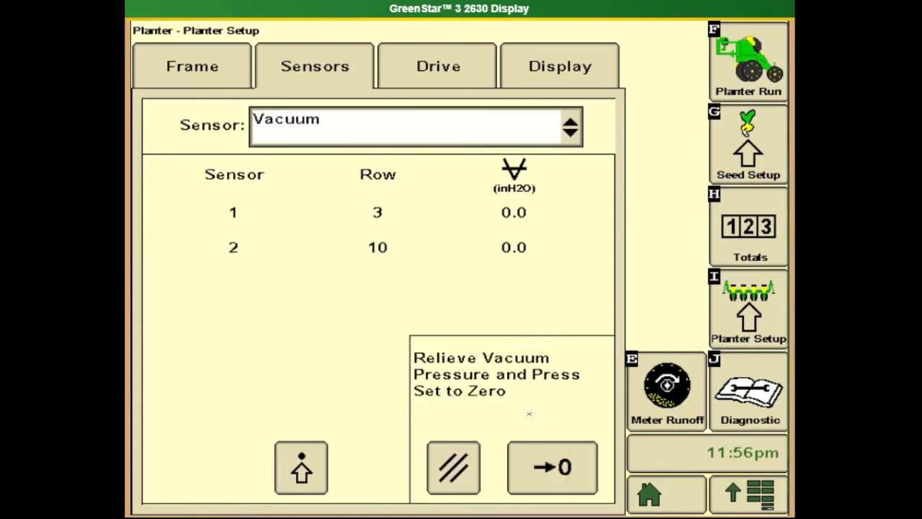
left_click(191, 65)
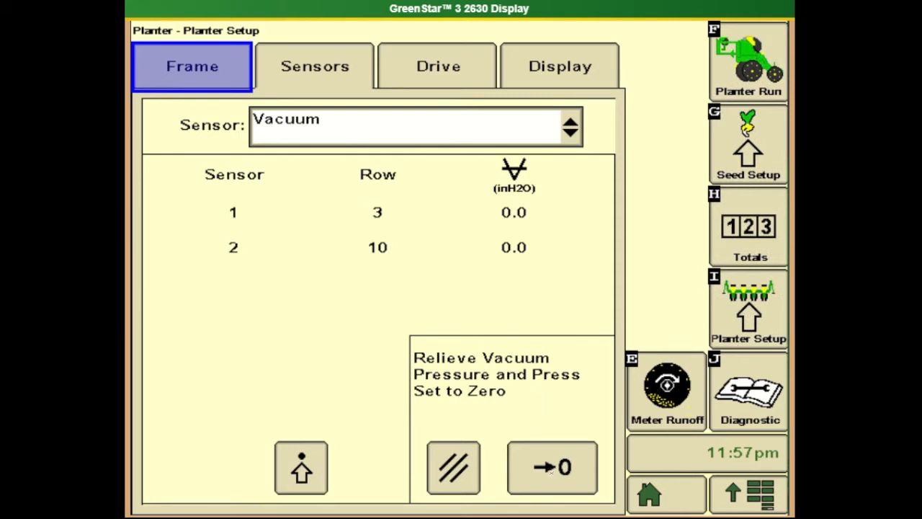
left_click(552, 467)
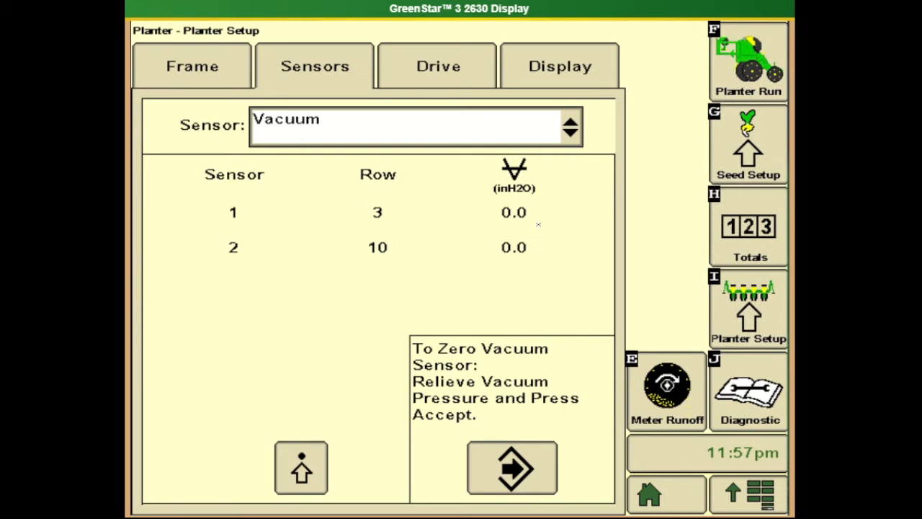
mouse_move(550, 241)
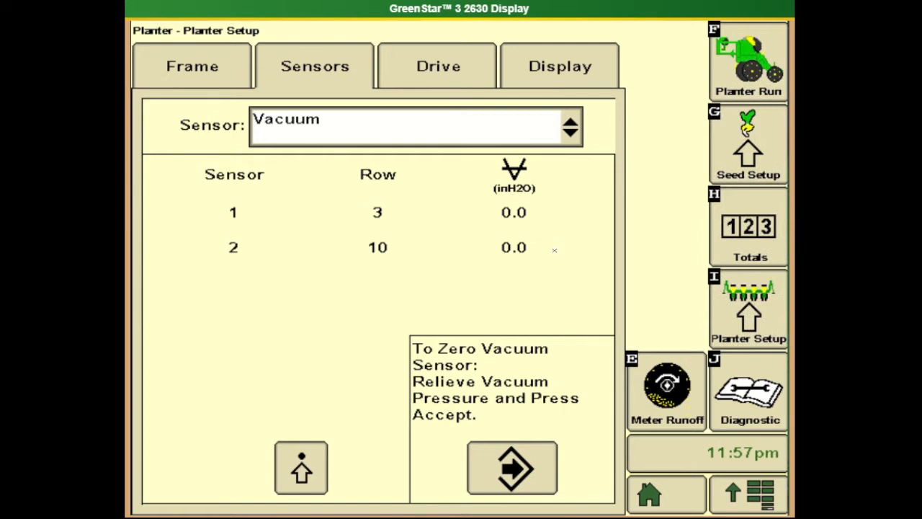
mouse_move(546, 152)
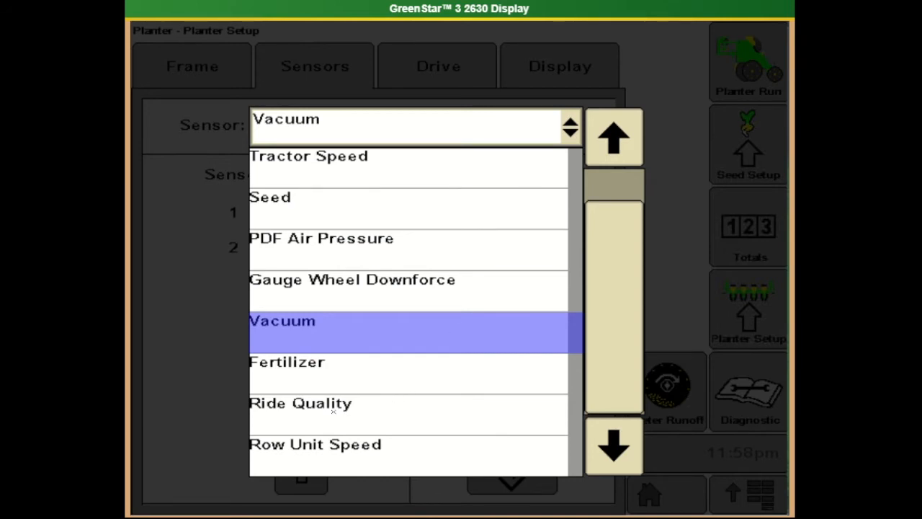
Show Ride Quality with all rows at 100%, re-enable row 3's sensor, and reopen the sensor list.
left_click(299, 403)
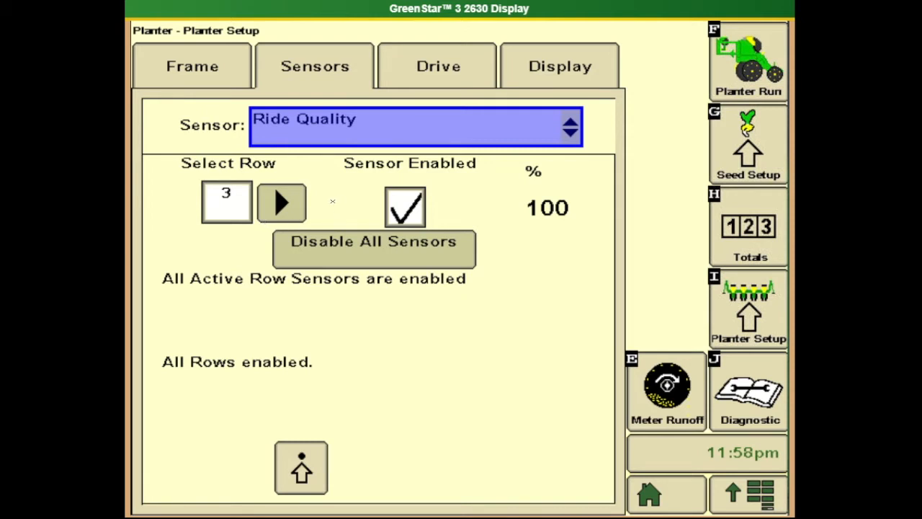
mouse_move(525, 302)
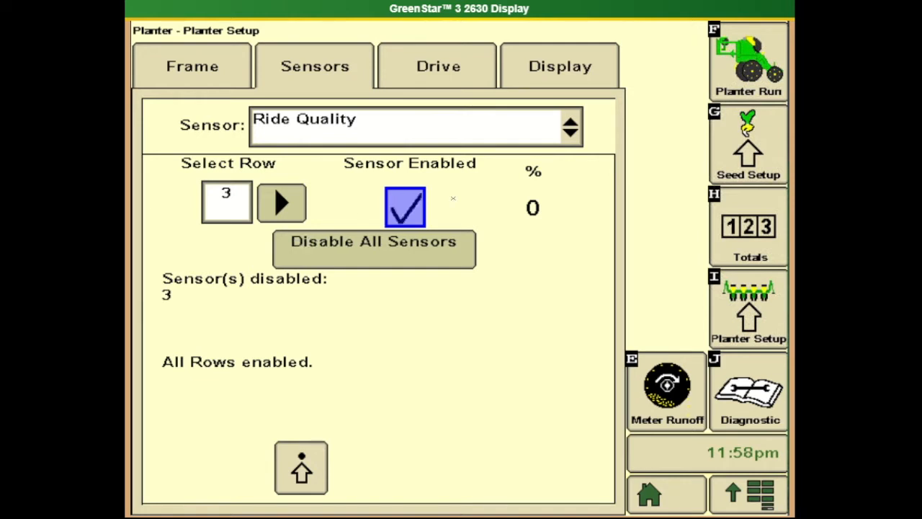
left_click(405, 208)
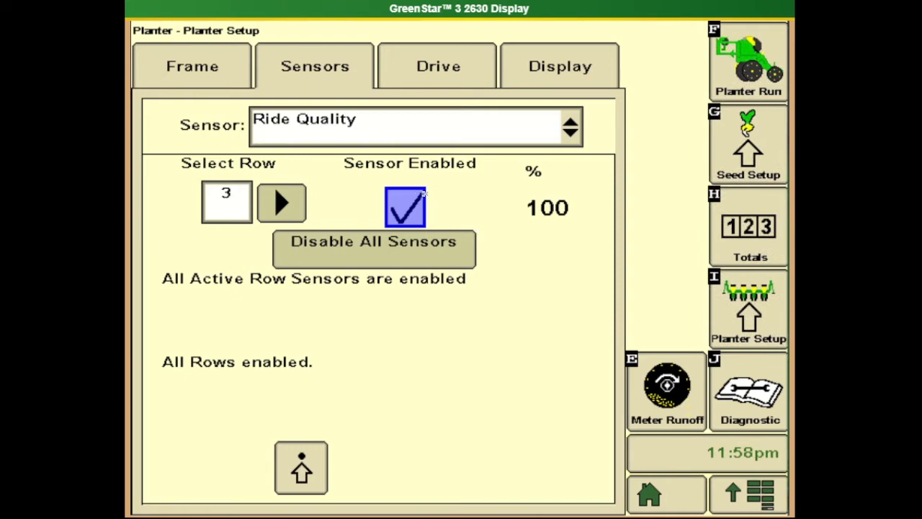
left_click(569, 126)
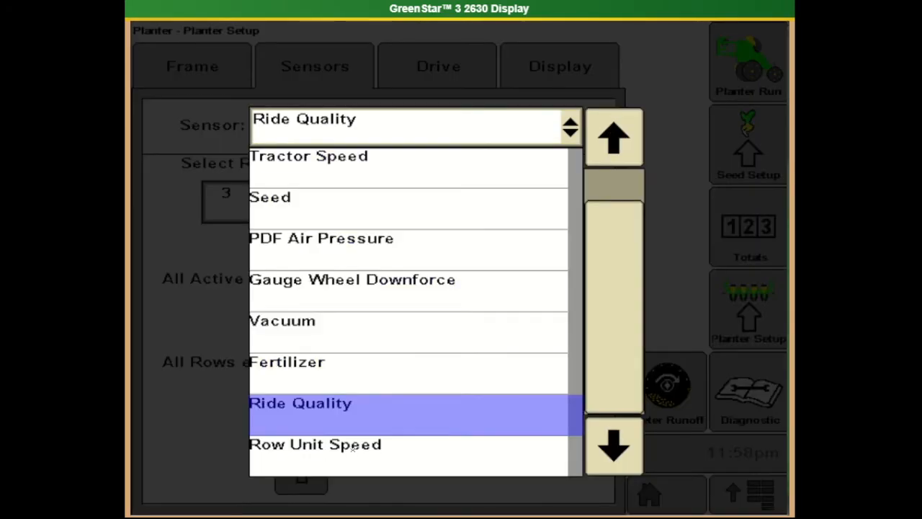
View Row Unit Speed curve compensation options, then the Drive mapping groups for rows 1–6 and 7–12.
left_click(315, 444)
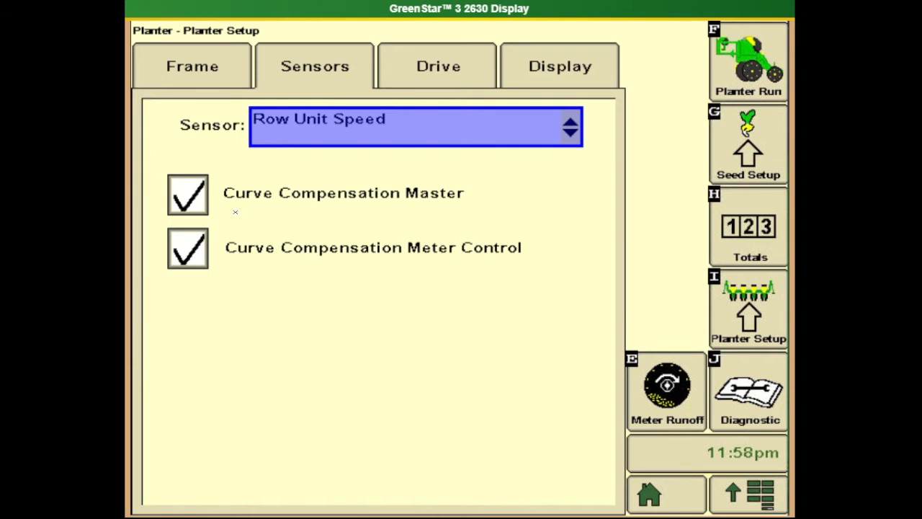
mouse_move(313, 211)
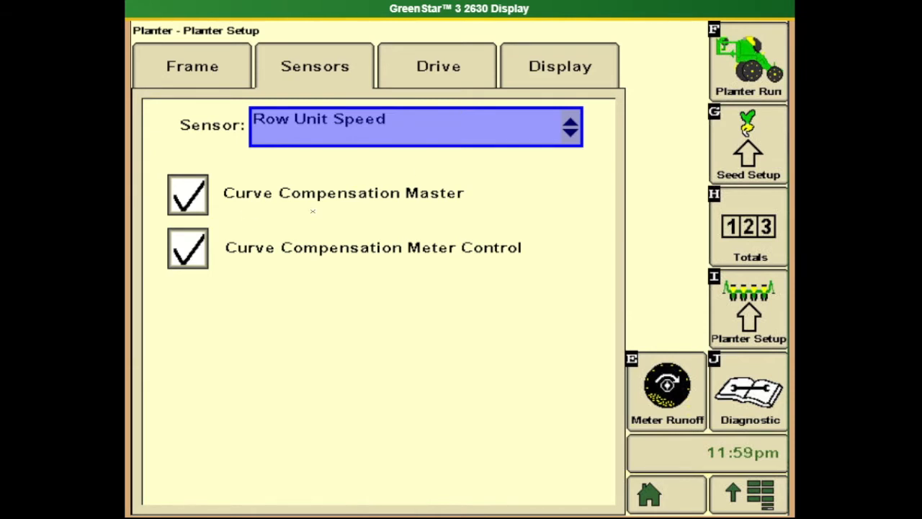
left_click(438, 65)
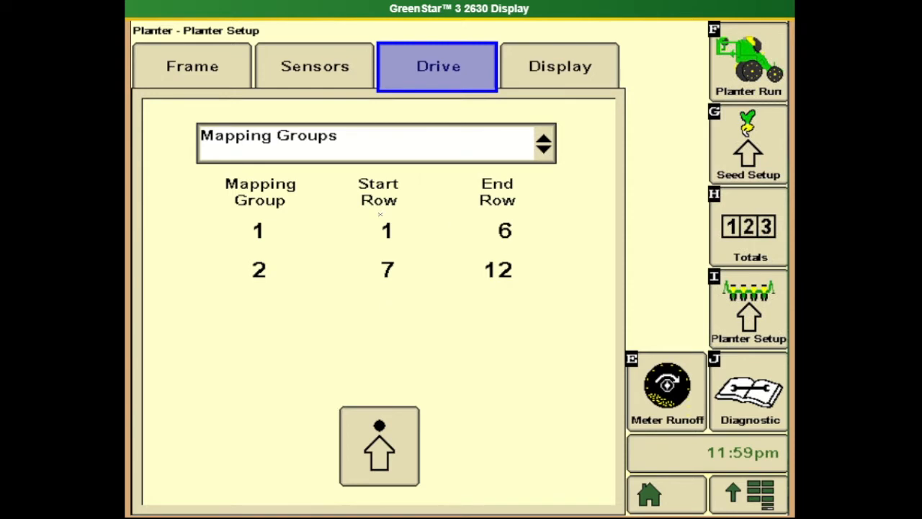
mouse_move(549, 249)
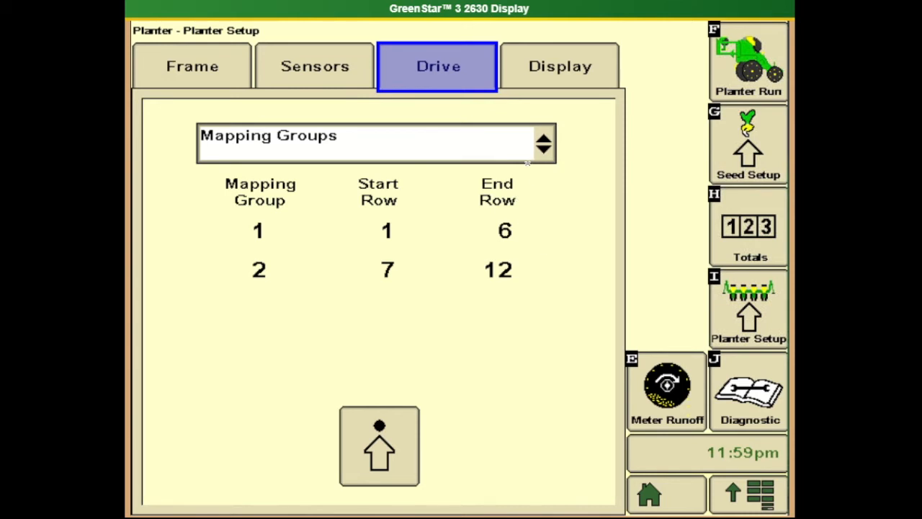
View the planter Display settings, then Seed Setup for Soybeans: single rate, A92778 disk, 64 seeds per disk.
left_click(560, 66)
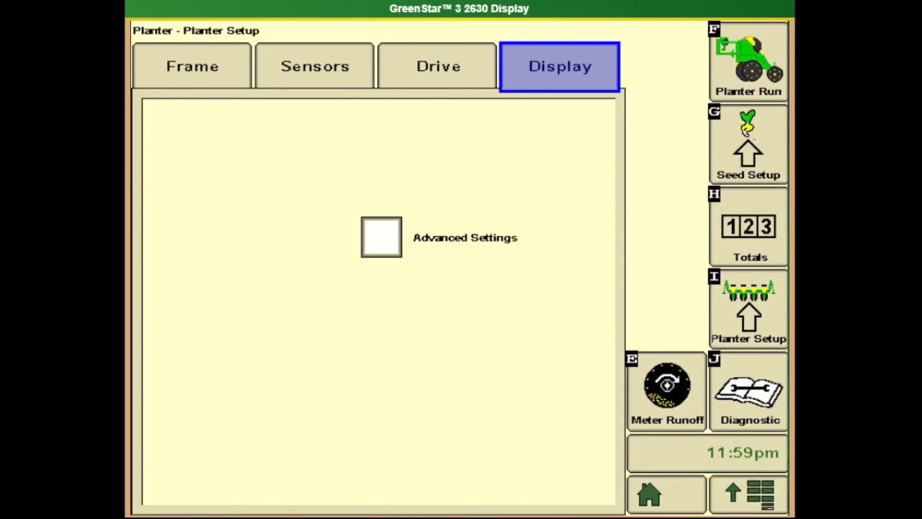
left_click(748, 144)
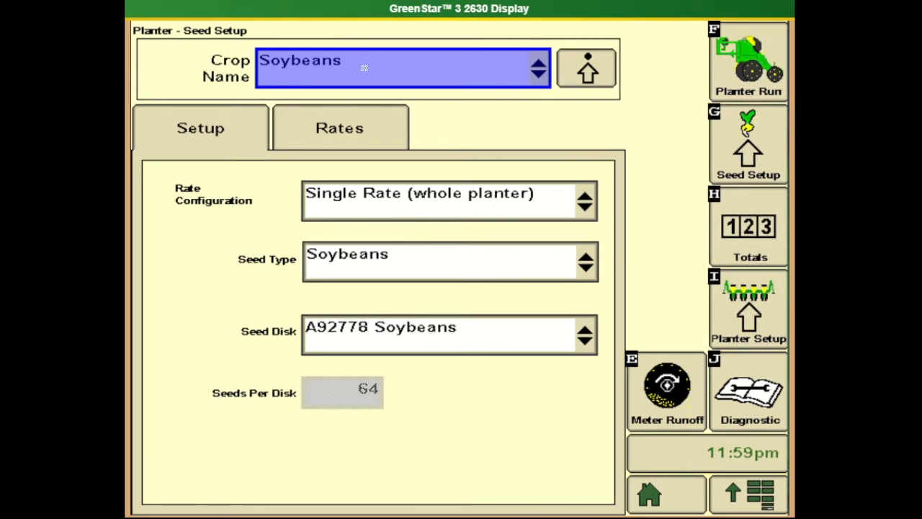
Make Corn the crop, review its seed disk setting, and show its rates of 36000 and 40000 sds/ac.
left_click(537, 68)
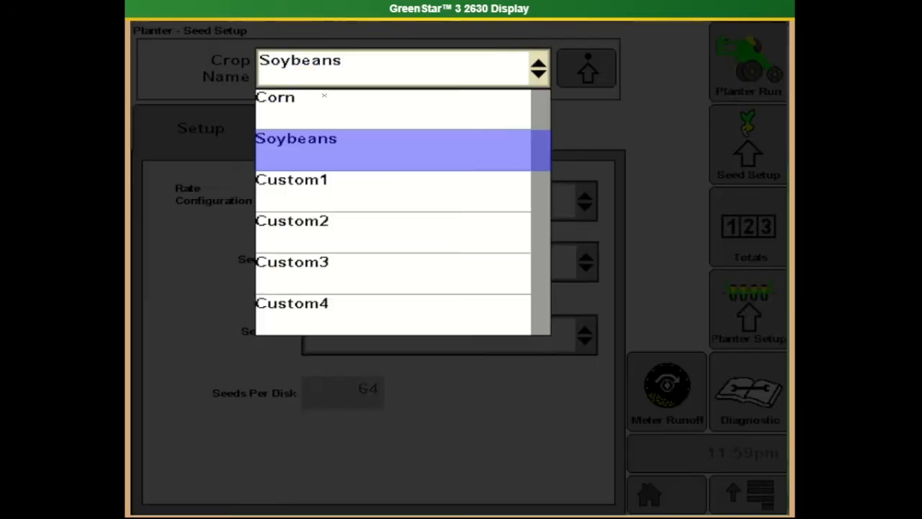
left_click(275, 97)
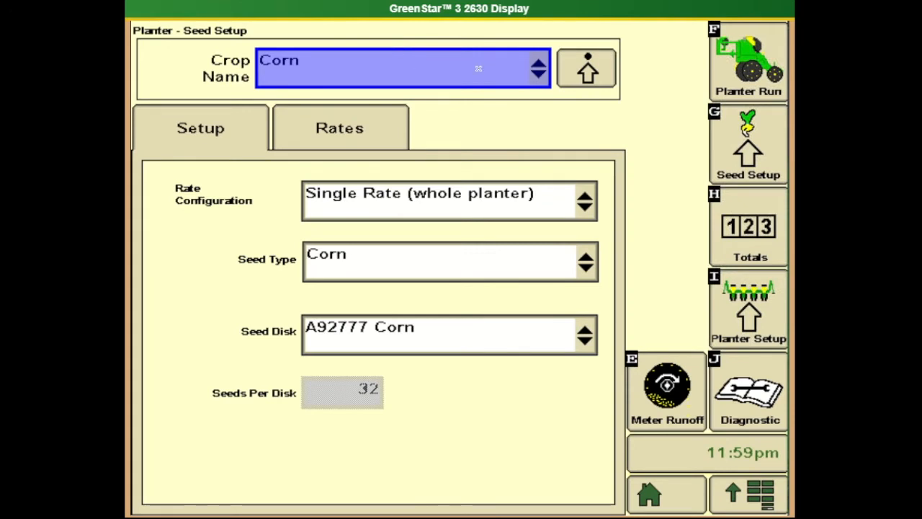
mouse_move(499, 184)
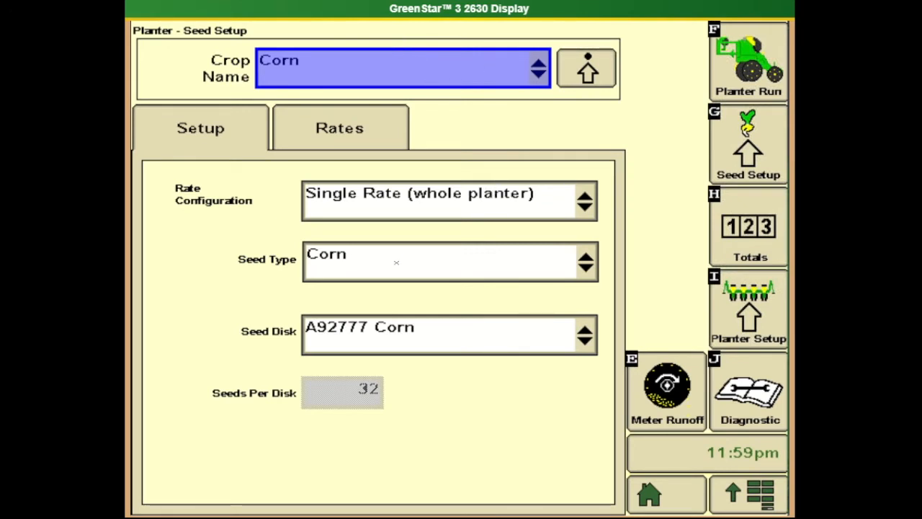
left_click(585, 334)
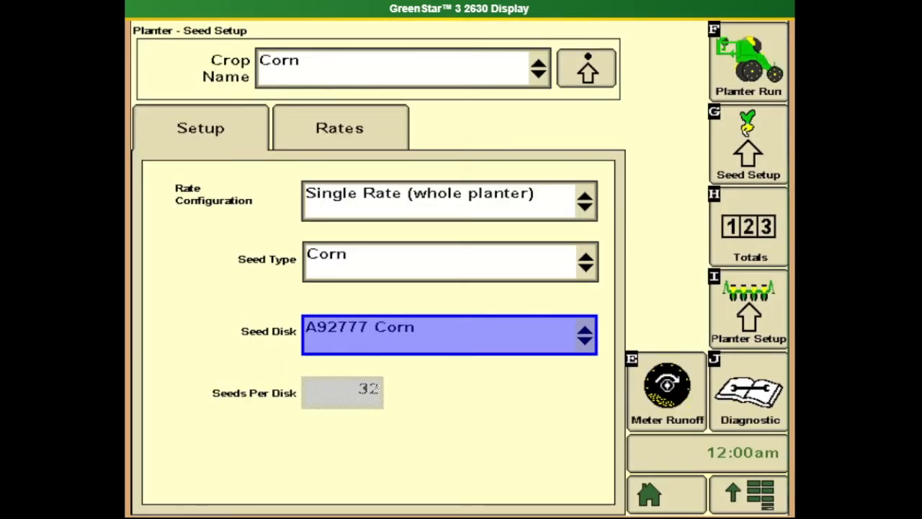
left_click(200, 128)
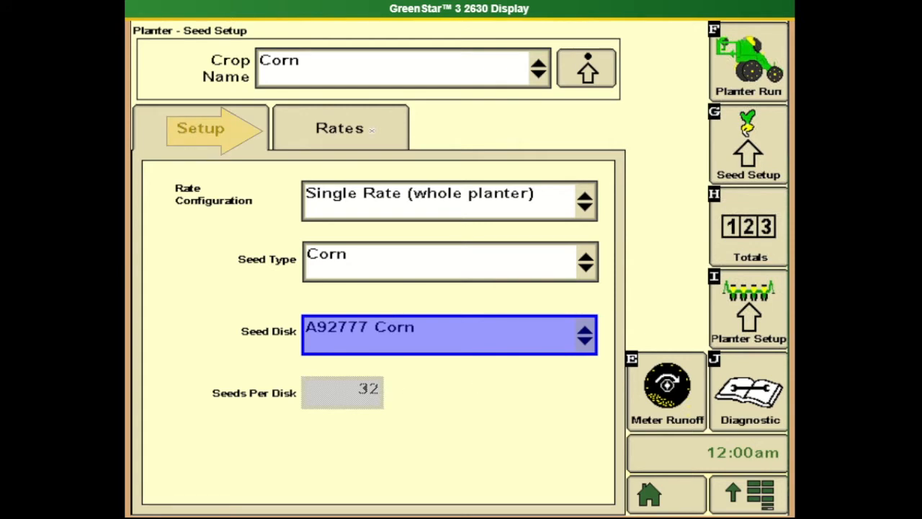
left_click(339, 128)
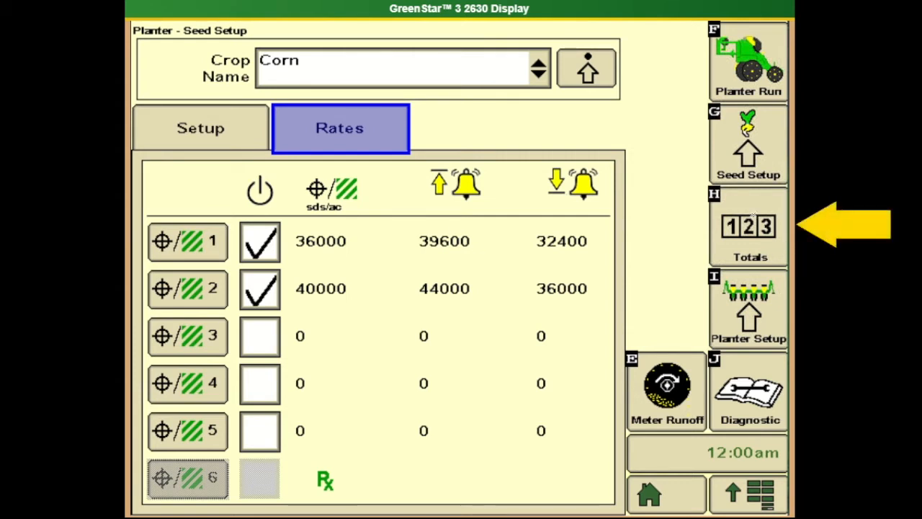
In Totals, set the third area counter to 120.0 ac and reset the average seeding rate to 0.
left_click(748, 227)
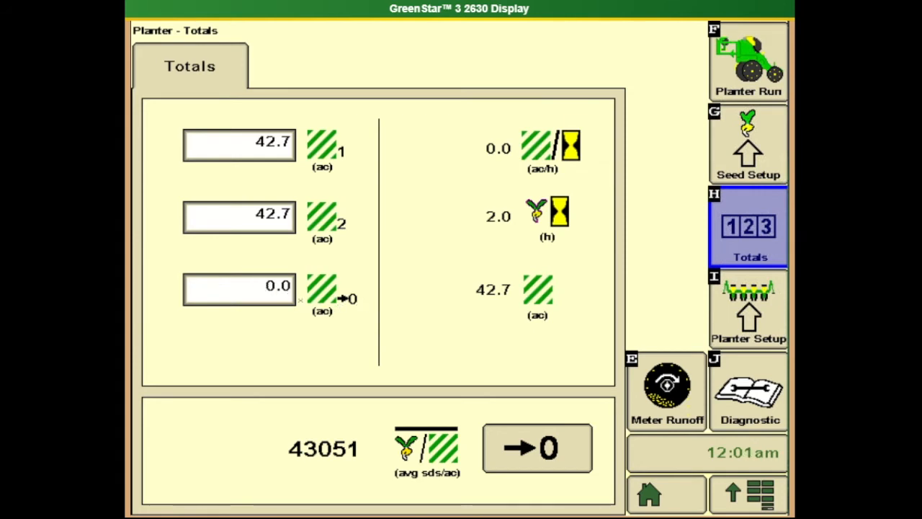
left_click(239, 286)
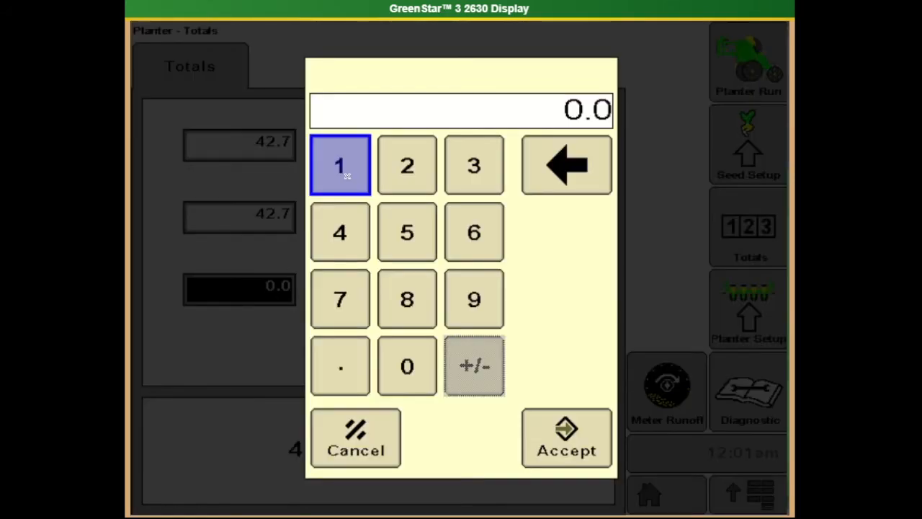
left_click(406, 165)
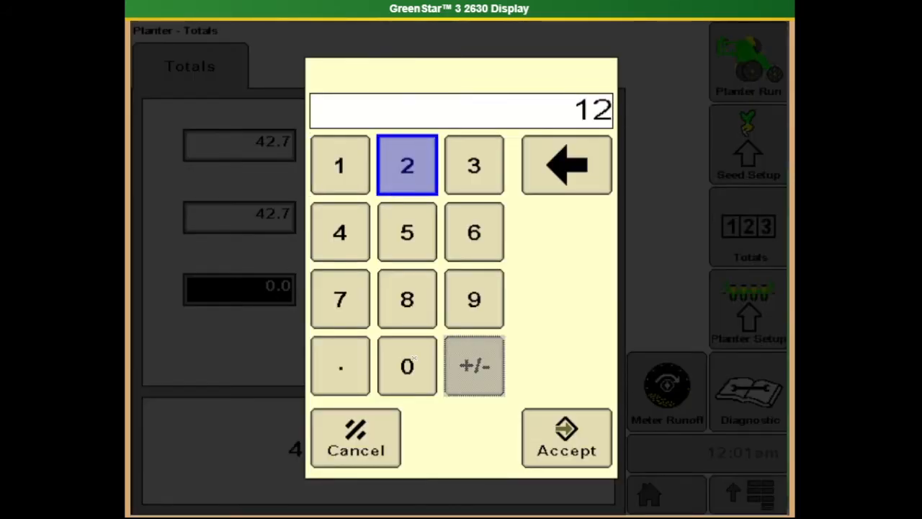
left_click(566, 437)
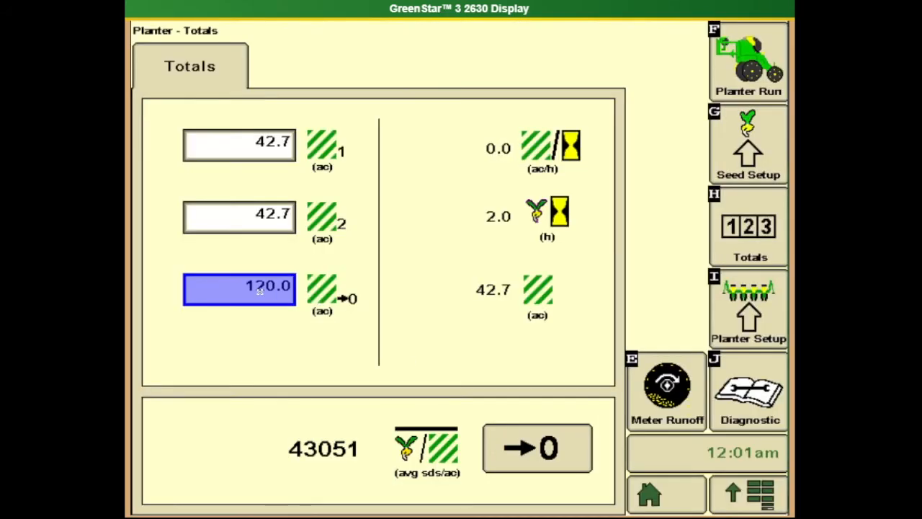
mouse_move(252, 288)
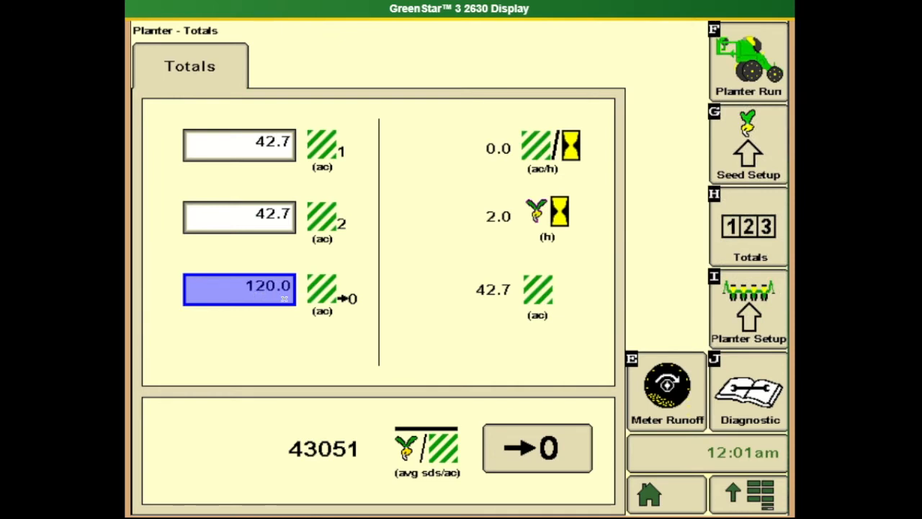
mouse_move(359, 301)
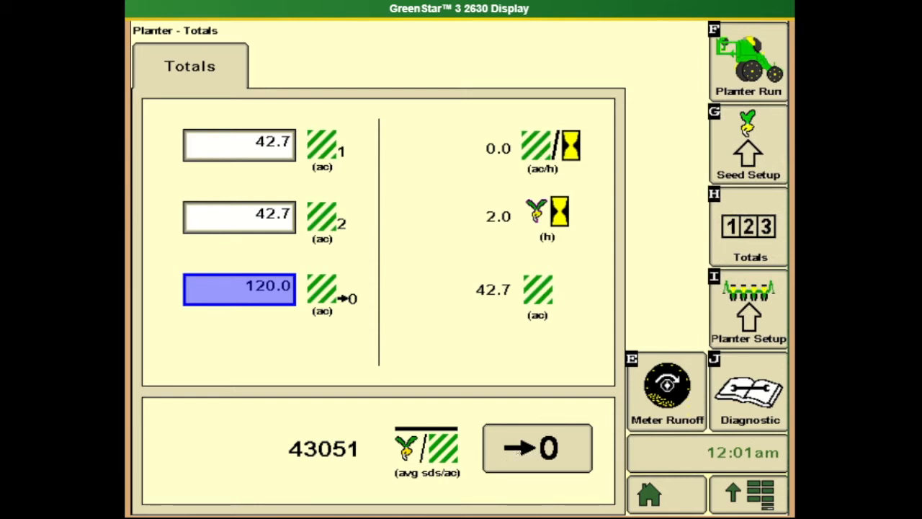
left_click(537, 448)
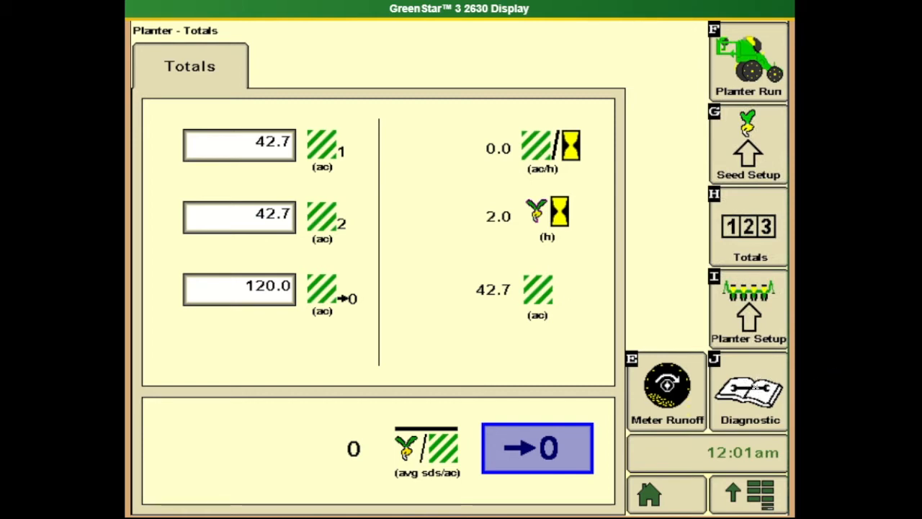
Reset average seeds per acre to 0 and show the planter Diagnostics System Voltages page.
left_click(748, 391)
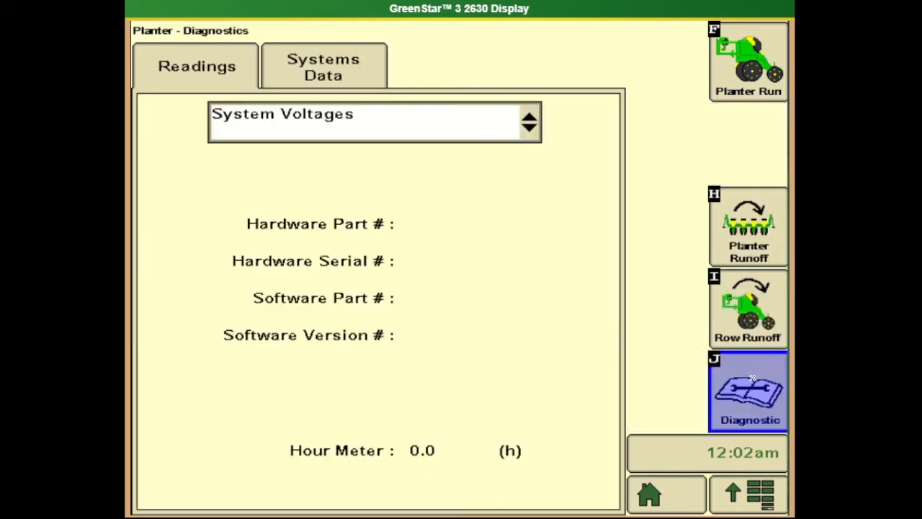
Cycle diagnostic readings: MMC Hardware/Software, System Voltages, Vacuum, Seed Sensor, Gauge Wheel Downforce.
left_click(529, 112)
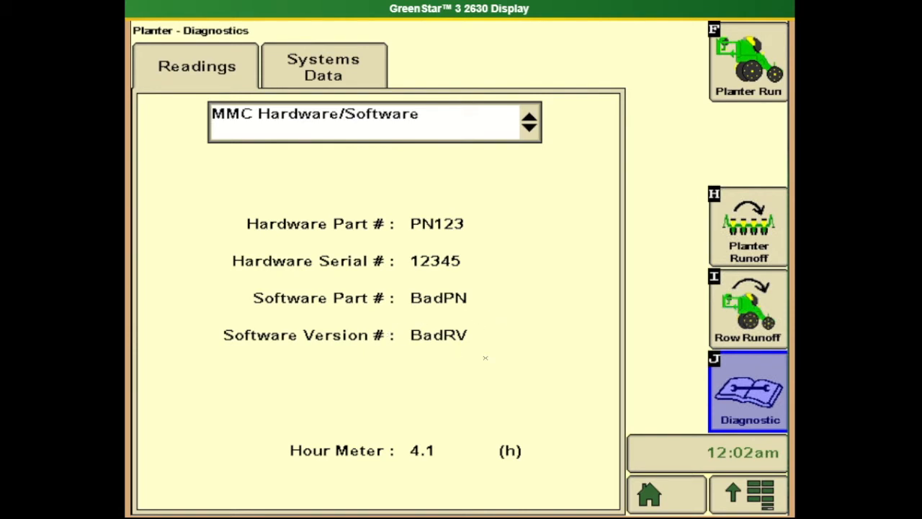
mouse_move(494, 164)
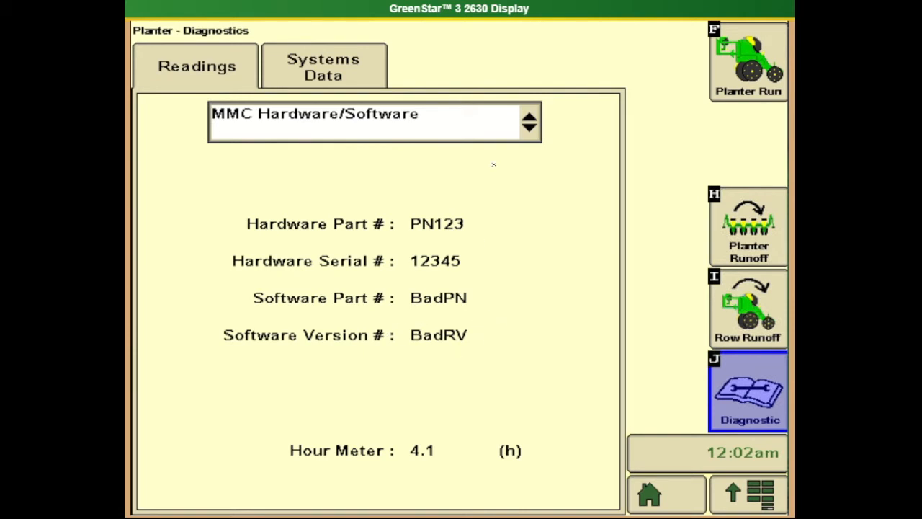
left_click(530, 121)
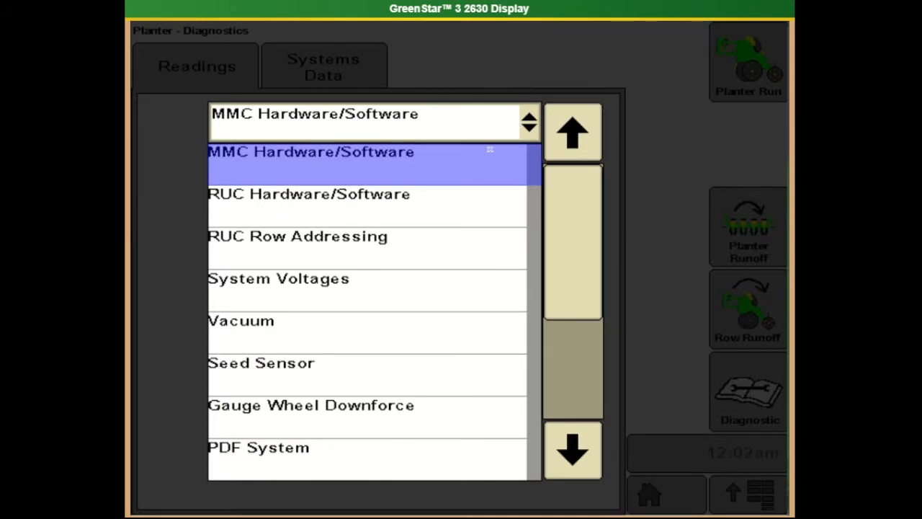
mouse_move(415, 243)
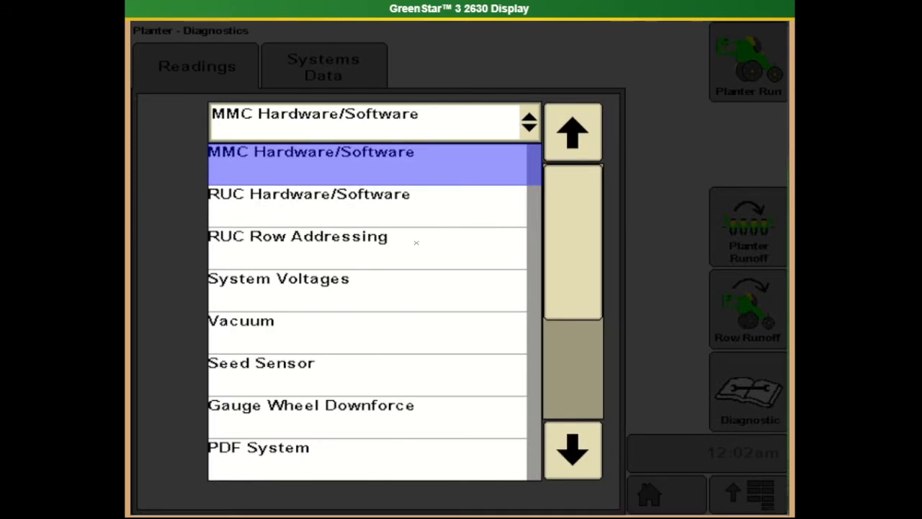
mouse_move(407, 256)
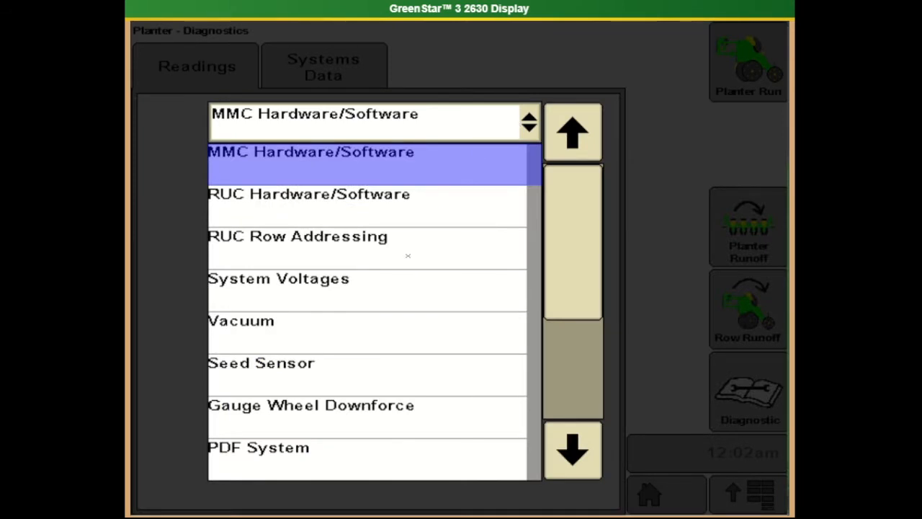
left_click(279, 279)
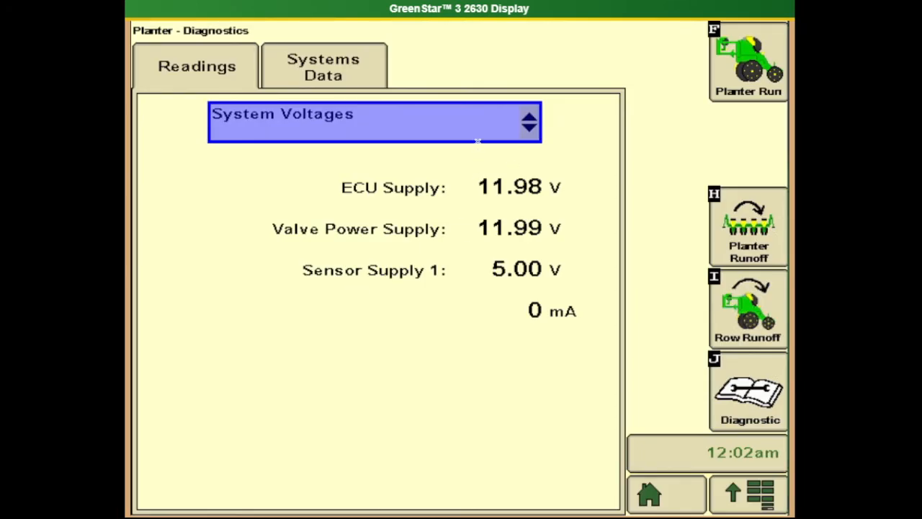
left_click(528, 114)
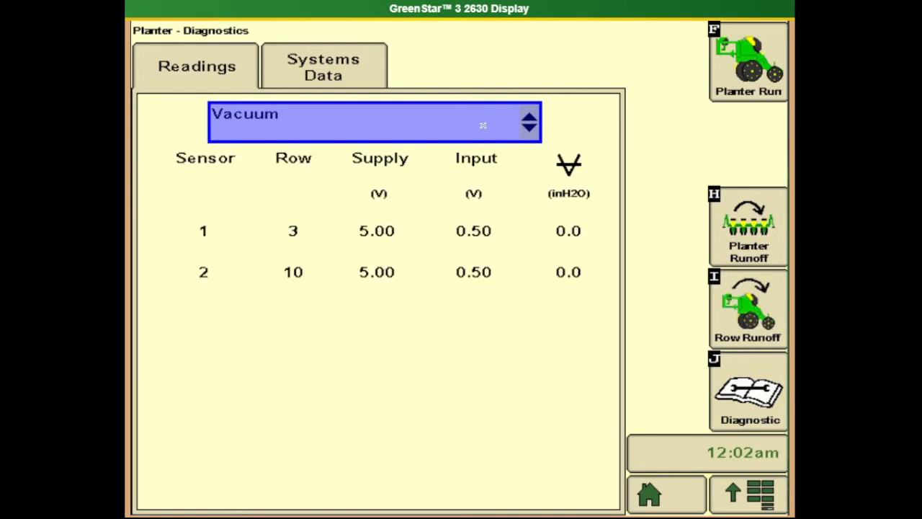
left_click(528, 122)
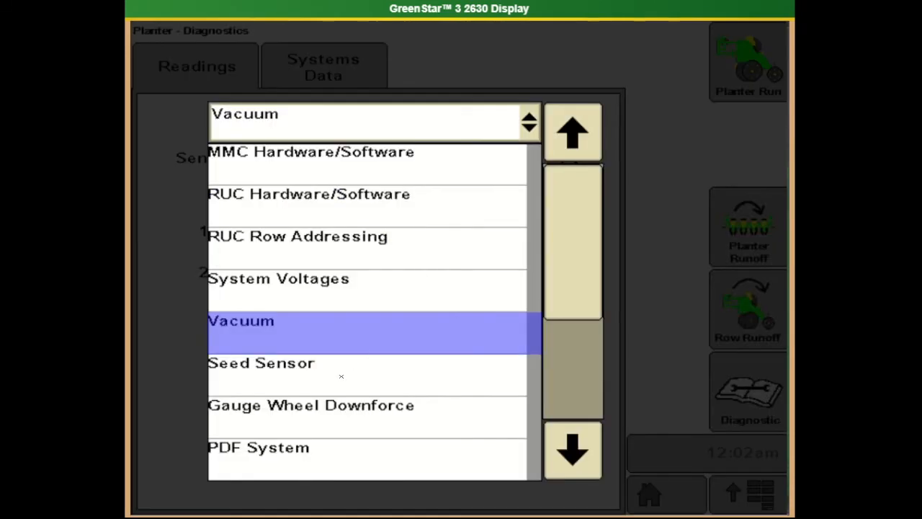
left_click(261, 362)
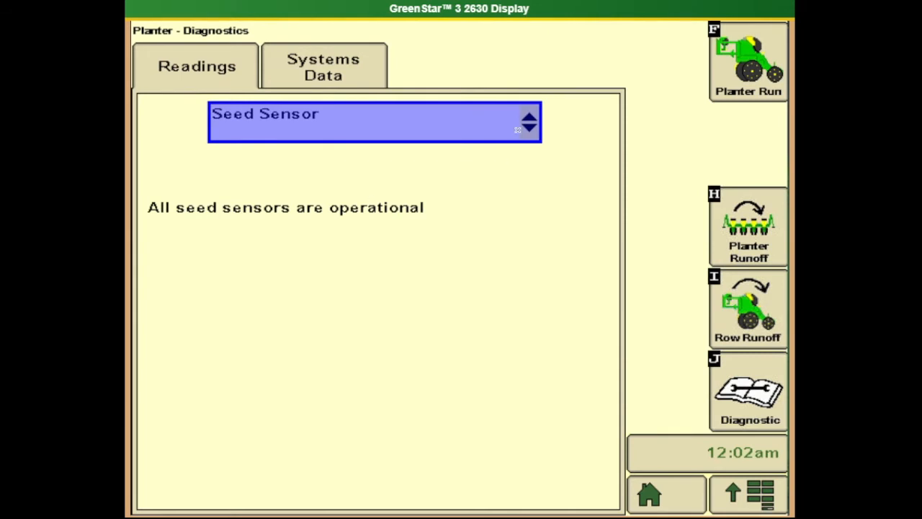
left_click(528, 121)
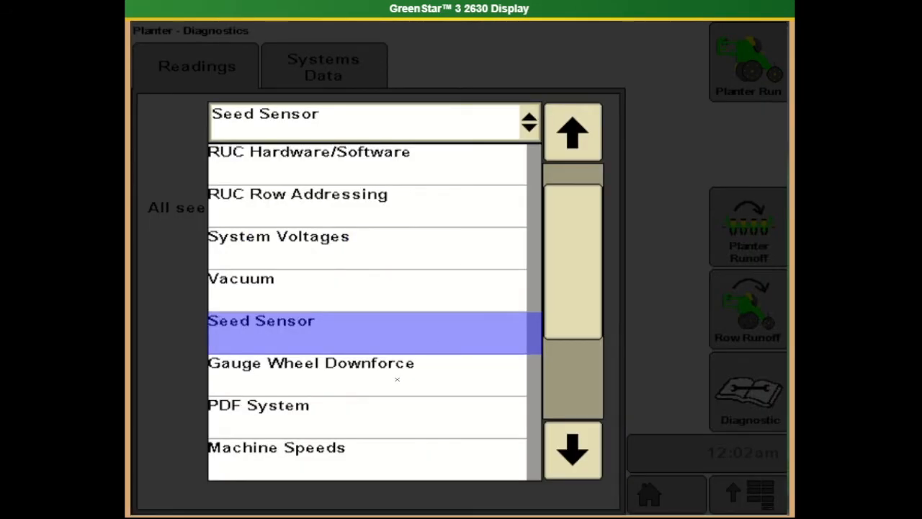
left_click(311, 363)
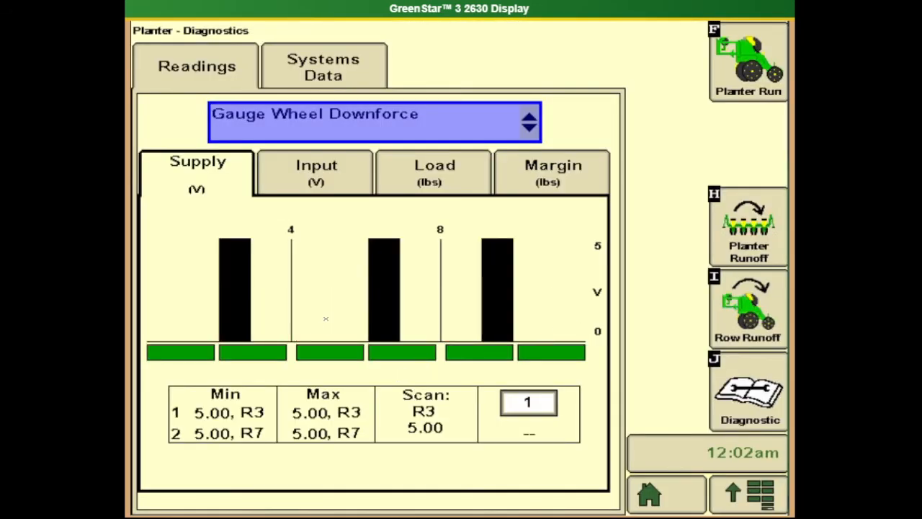
Continue through PDF System, Fertilizer, Air Compressor, Row Unit Speed to Planter Yaw Rate at 0.0 deg/sec.
left_click(528, 121)
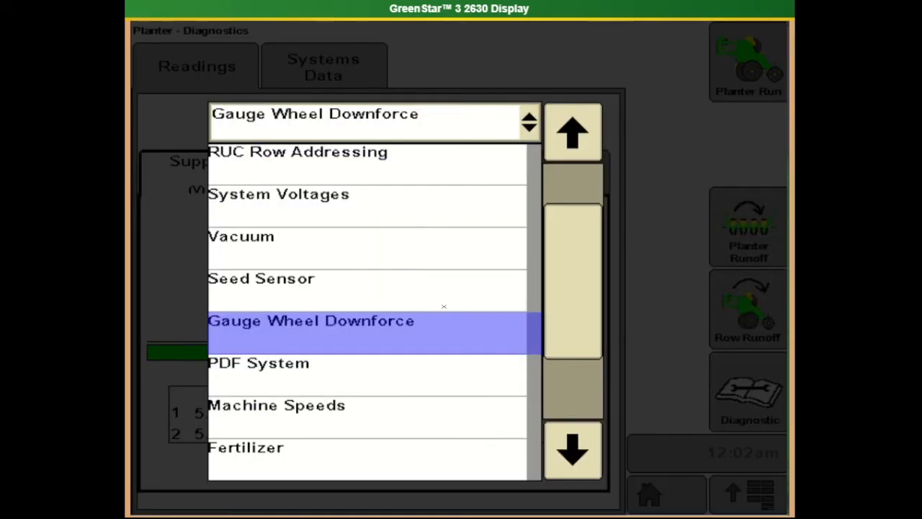
left_click(258, 362)
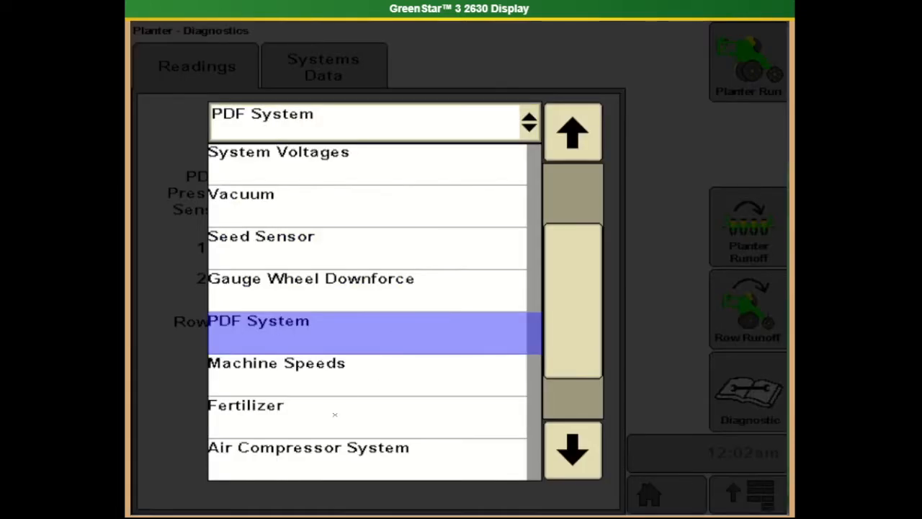
left_click(245, 404)
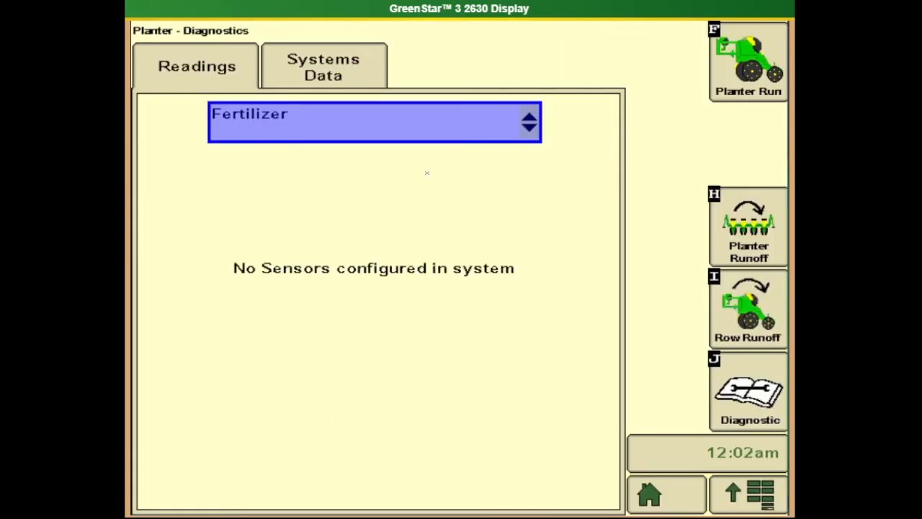
left_click(529, 122)
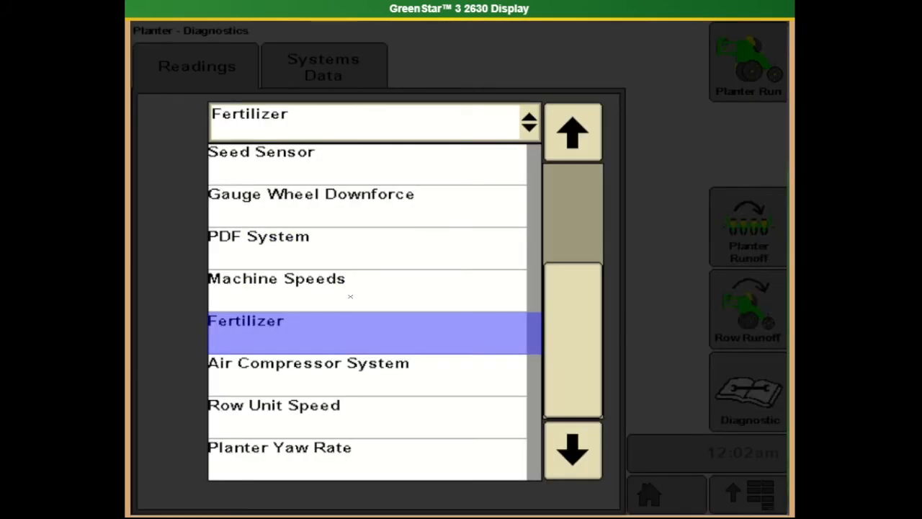
left_click(309, 362)
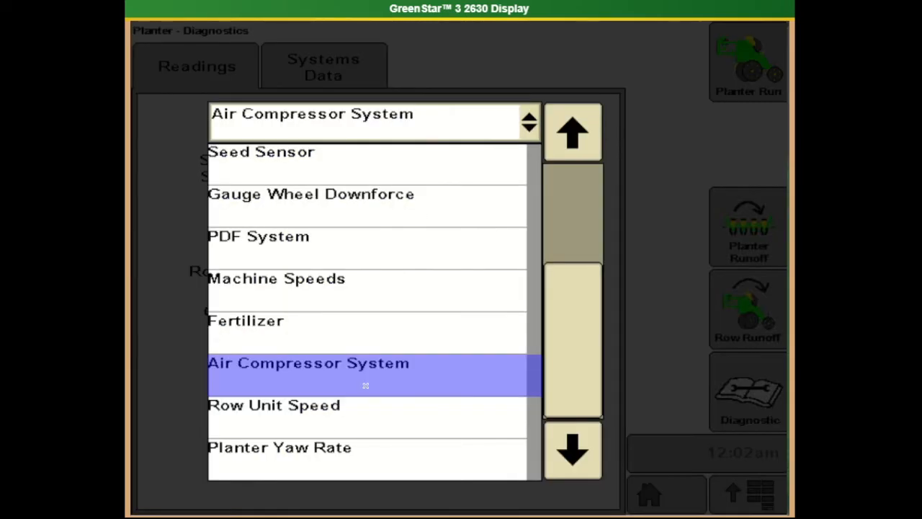
left_click(274, 405)
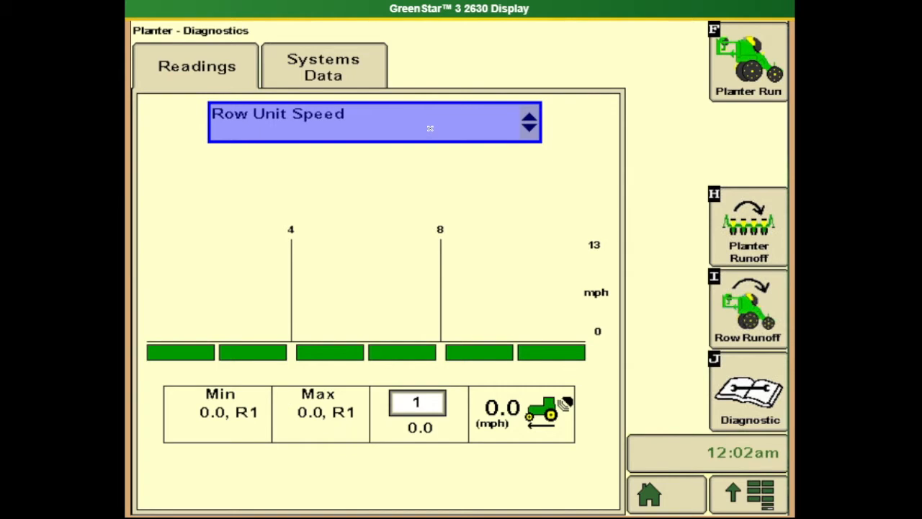
left_click(529, 115)
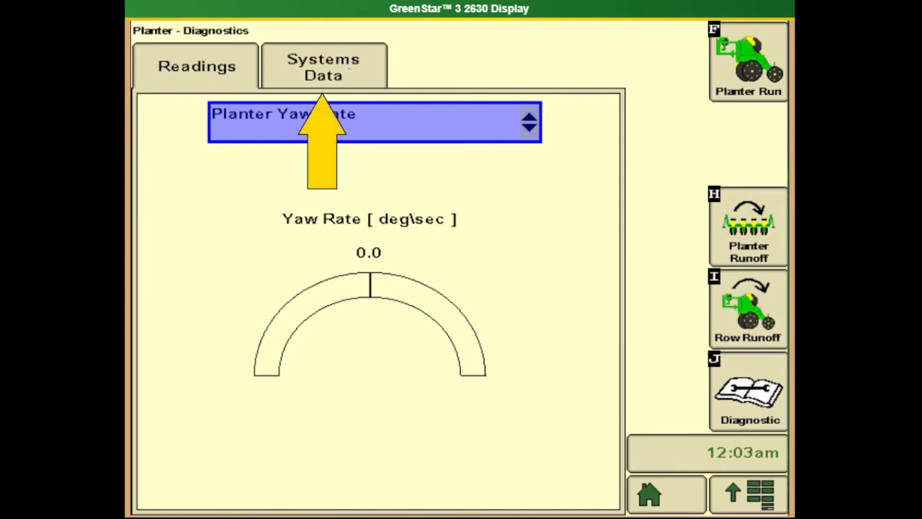
left_click(323, 66)
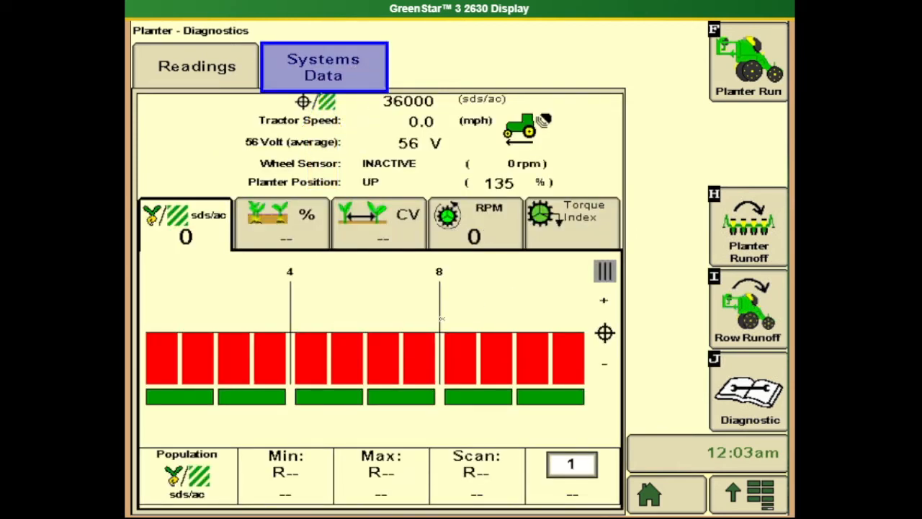
mouse_move(331, 379)
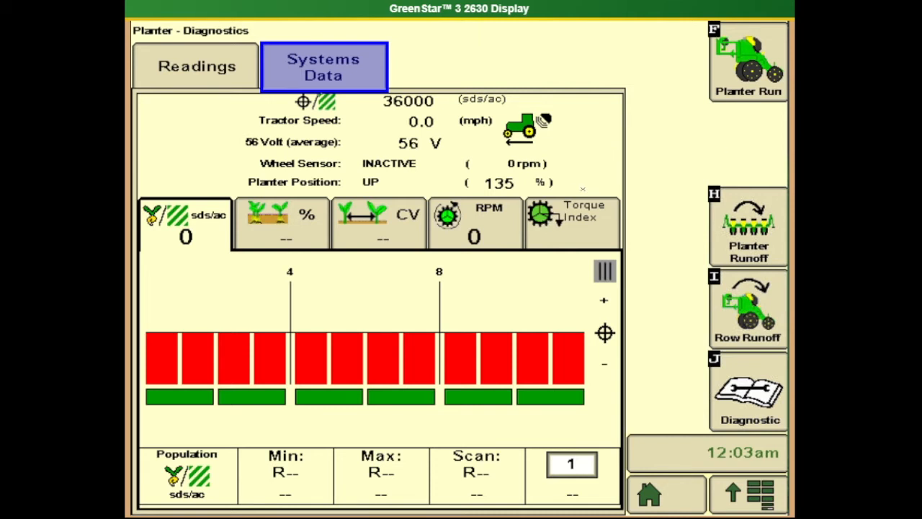
left_click(195, 66)
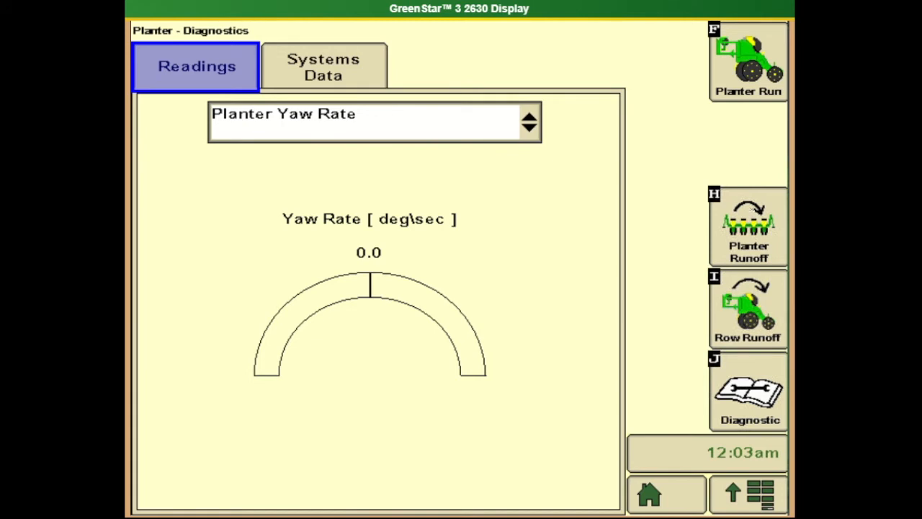
mouse_move(744, 150)
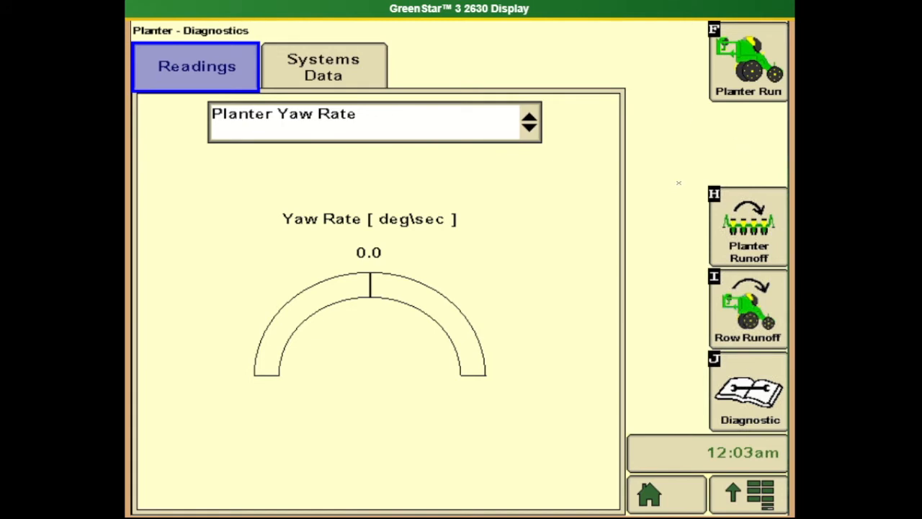
mouse_move(695, 159)
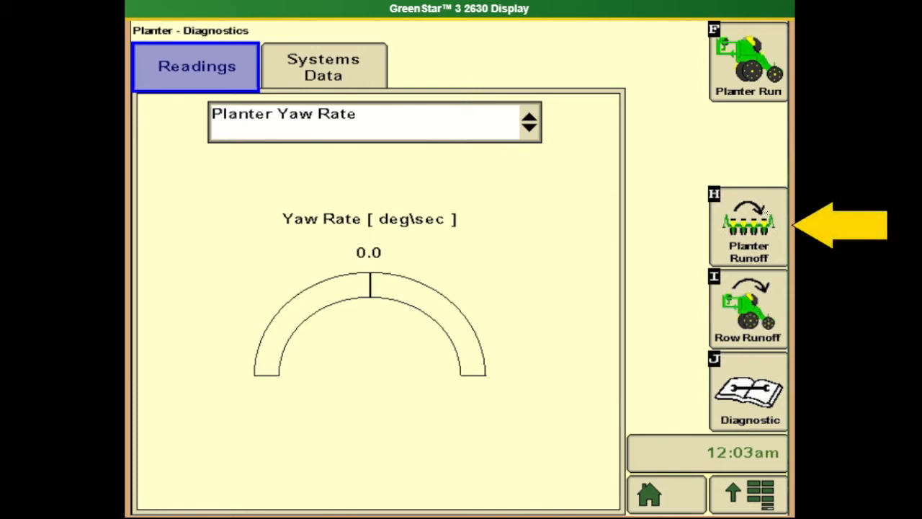
Show the Planter Runoff page with 30000 sds/ac target, 5.0 mph and 30.0 in rows.
left_click(748, 227)
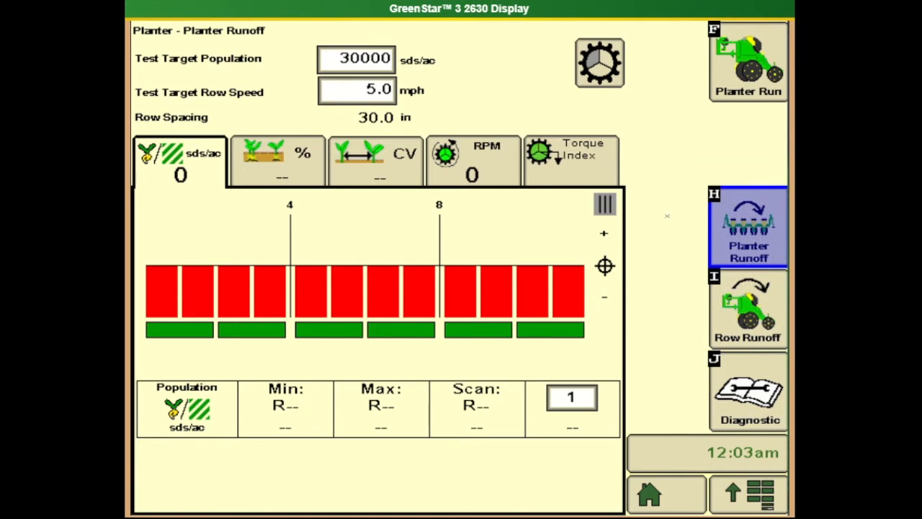
mouse_move(564, 66)
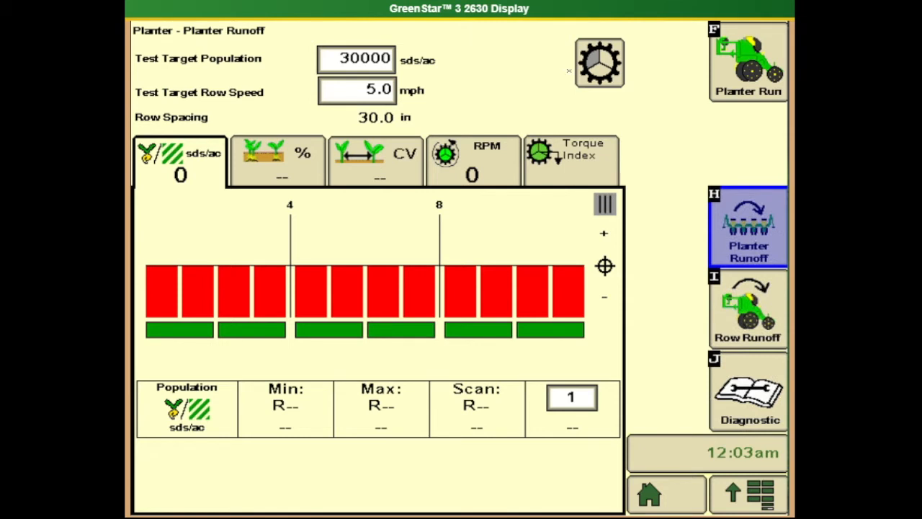
Review the single-row runoff Drive and Seed data, then return to Planter Run at 36000 target.
left_click(747, 308)
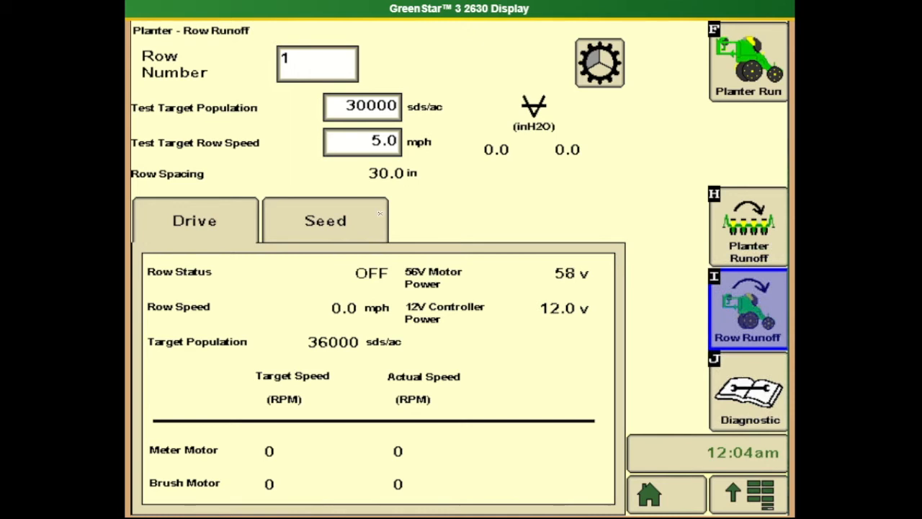
mouse_move(546, 211)
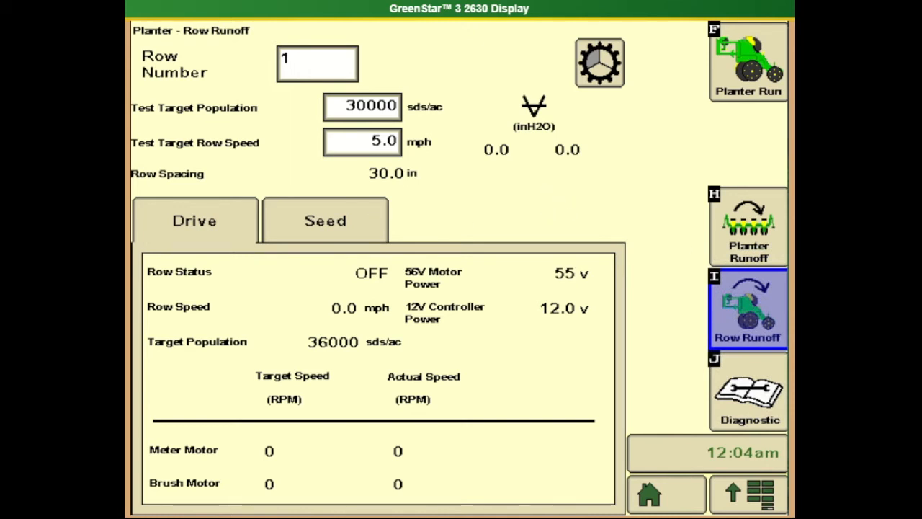
left_click(325, 221)
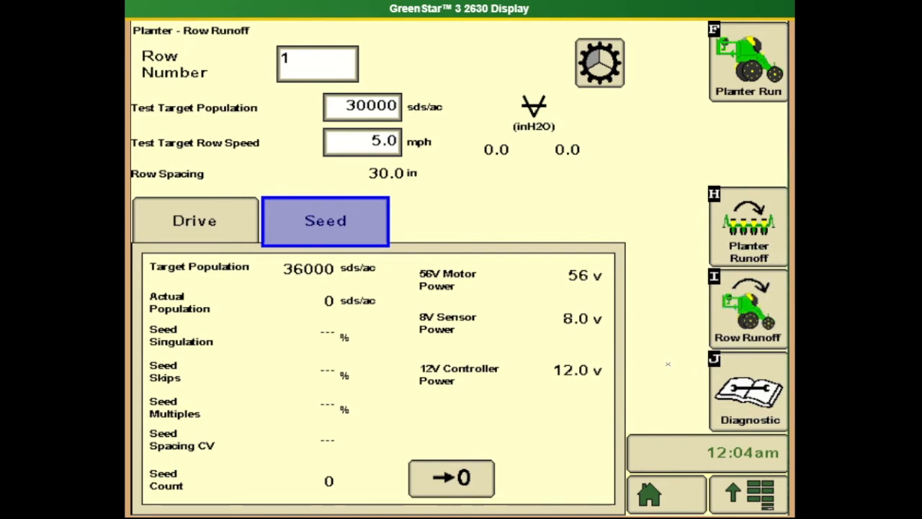
left_click(748, 61)
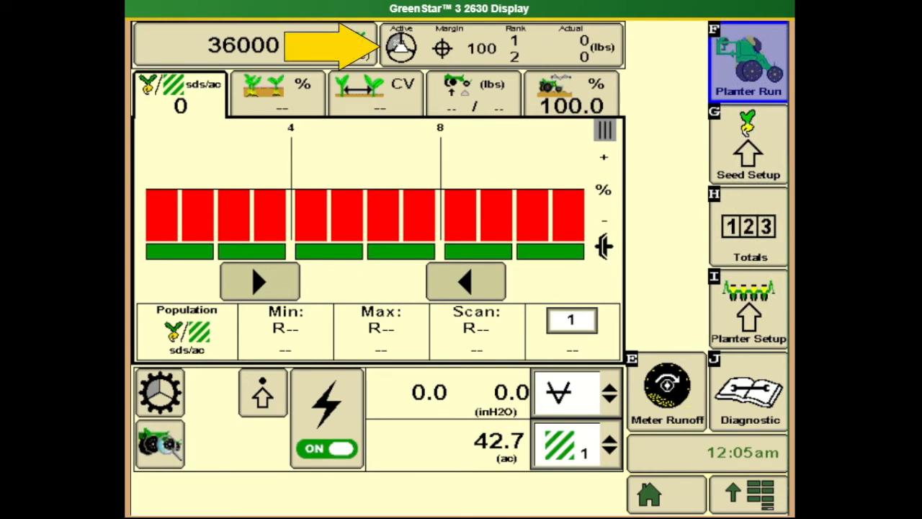
Lower the population margin from 100 to 60 on the Planter Run page.
left_click(338, 44)
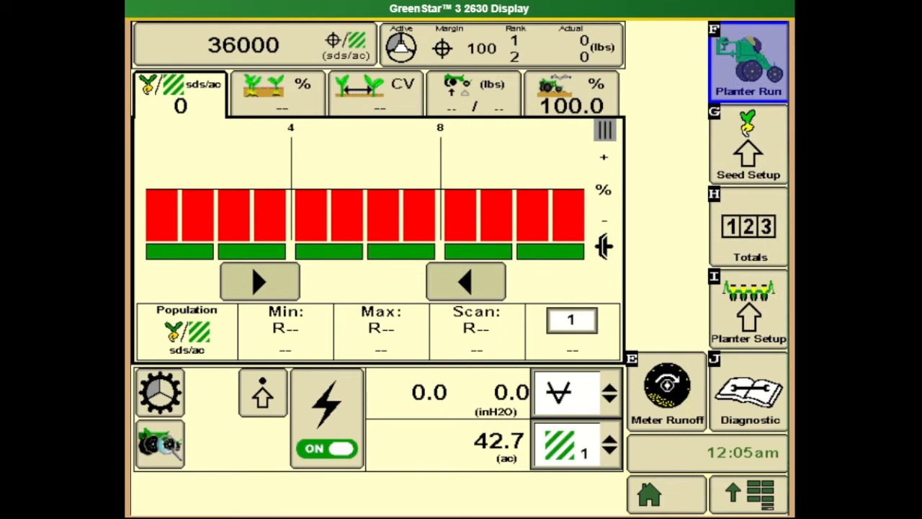
left_click(160, 391)
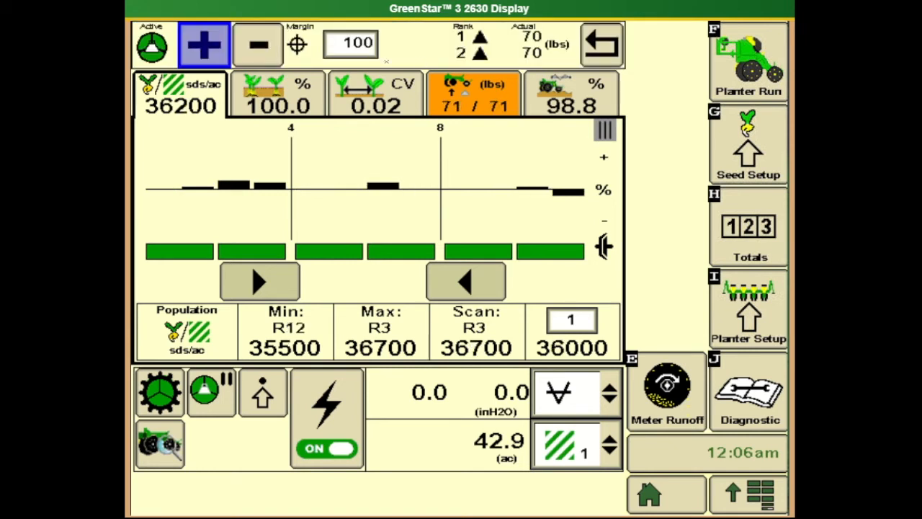
left_click(257, 44)
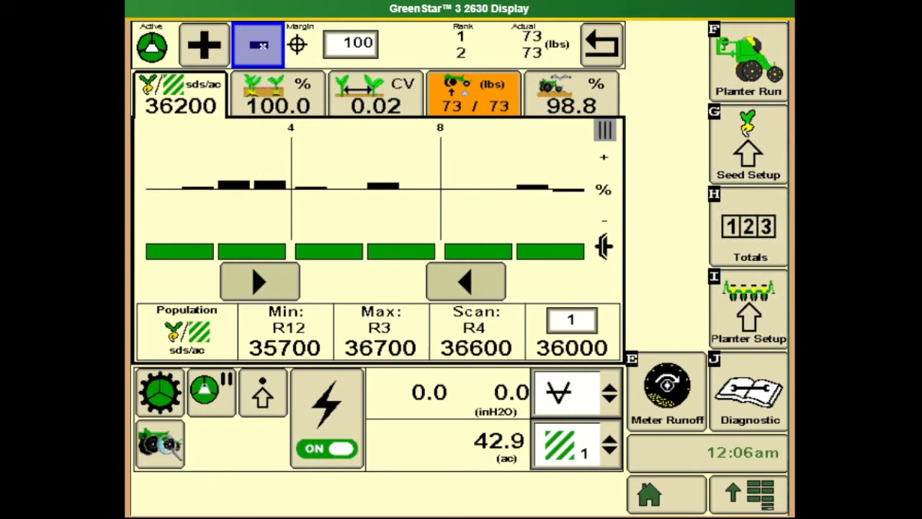
left_click(258, 44)
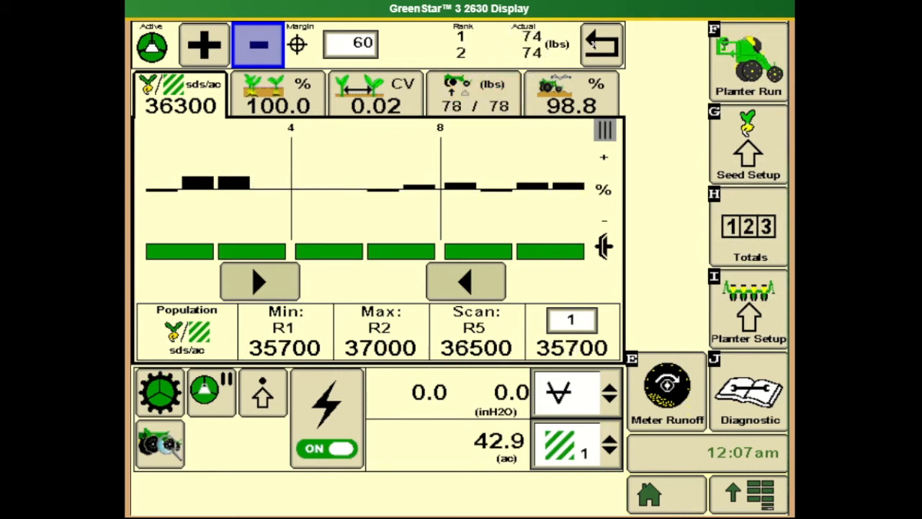
left_click(601, 45)
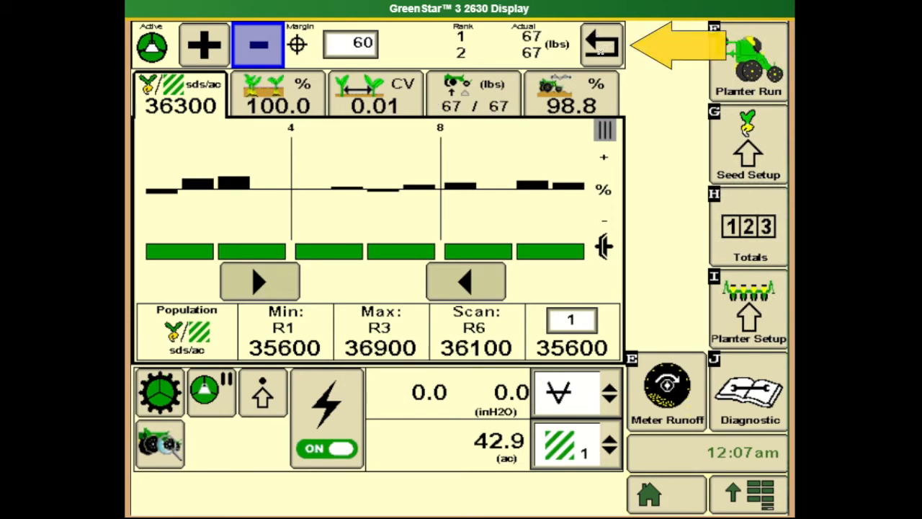
left_click(204, 45)
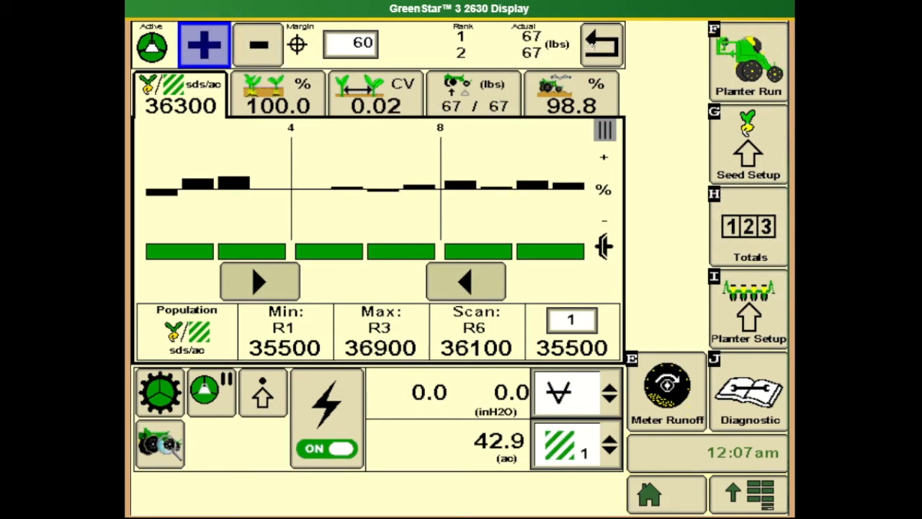
left_click(600, 45)
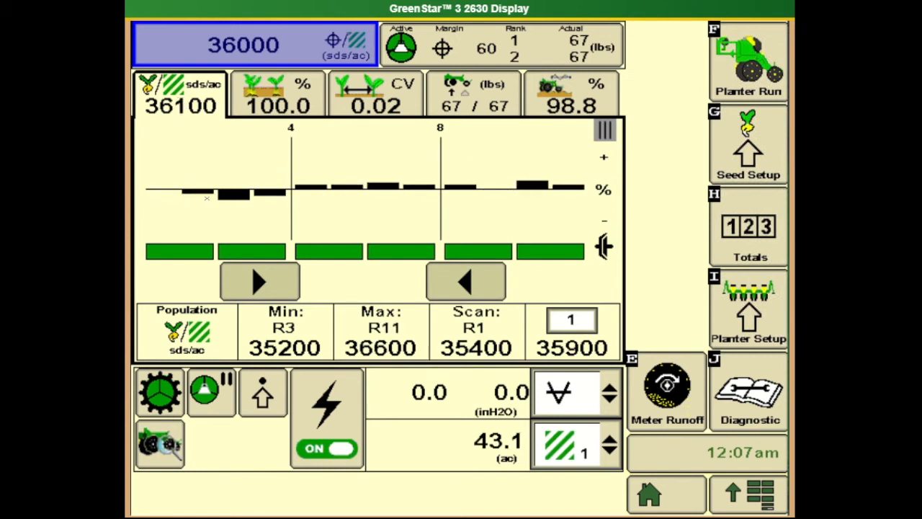
Exit margin adjustment to Planter Run, where row 1 shows a low alarm at 30700 sds/ac.
left_click(259, 281)
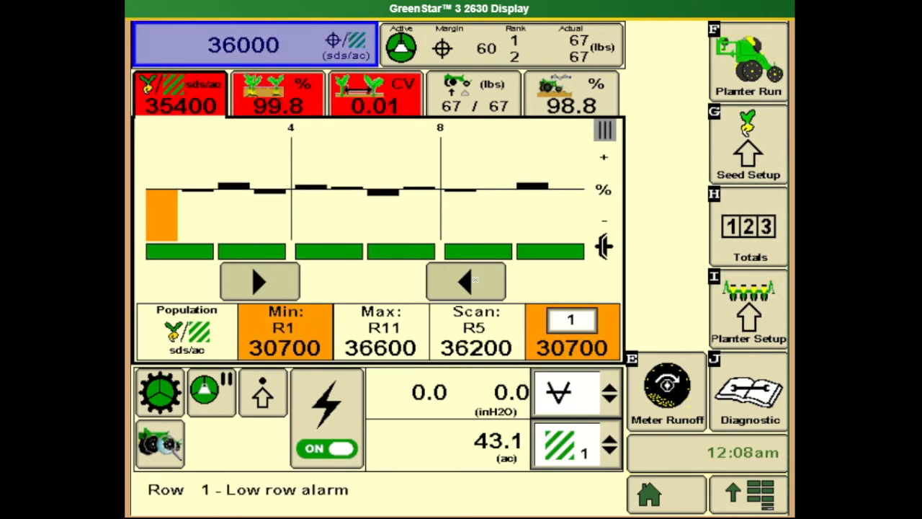
Disable the right-hand sections, then enable all sections so twelve rows plant at 36100 sds/ac.
left_click(464, 281)
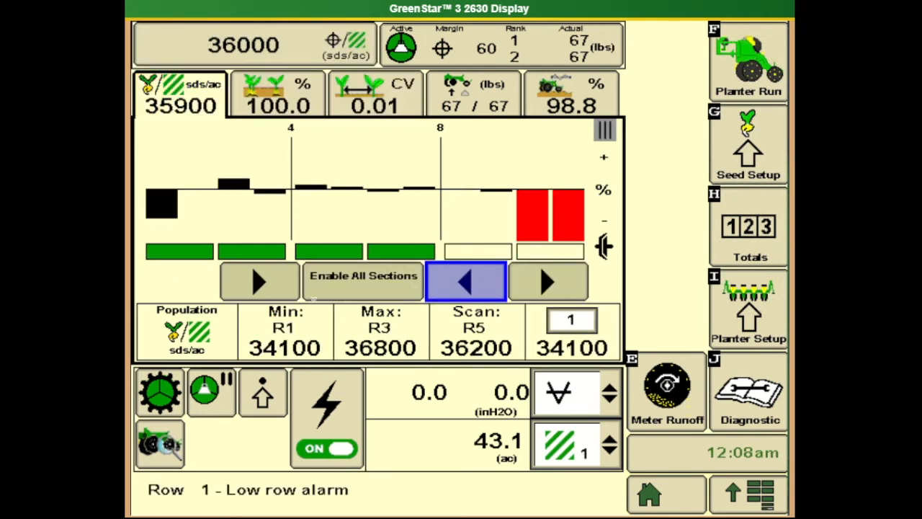
left_click(465, 281)
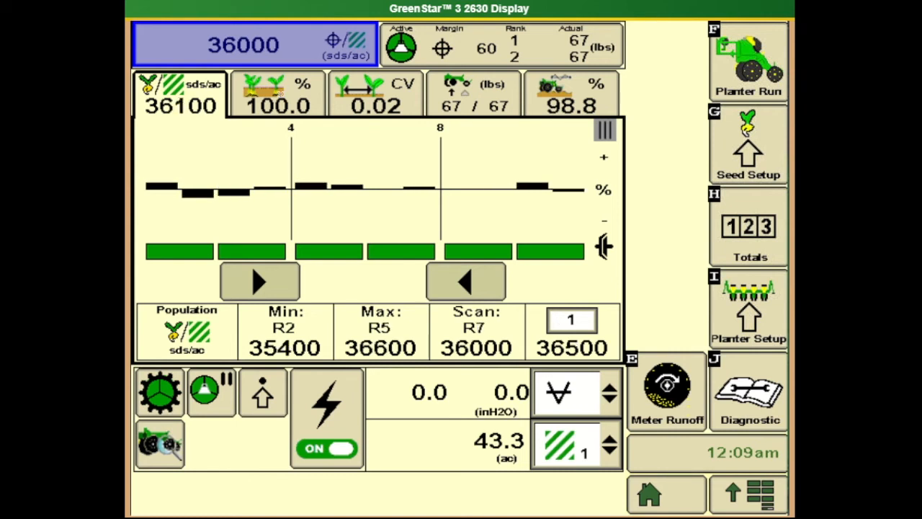
Show the Singulation % view: 100.0% minimum, 0.0% skips and multiples.
left_click(278, 95)
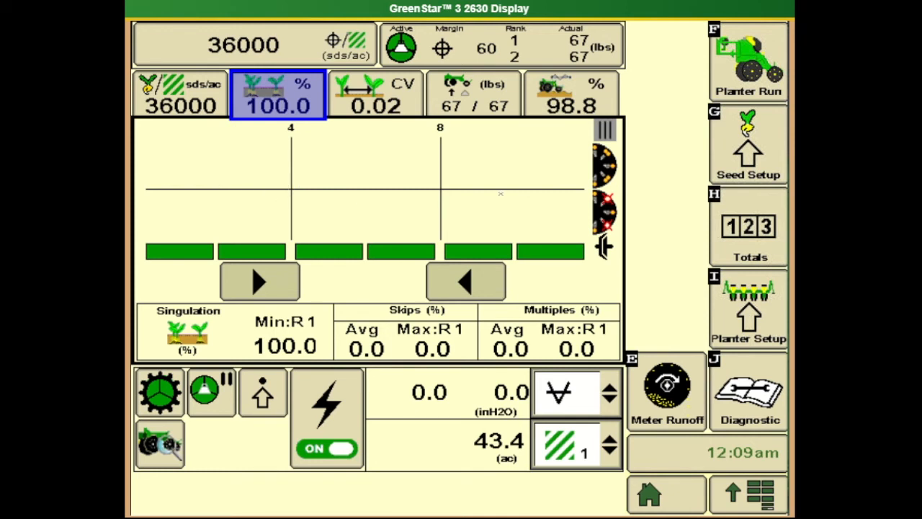
mouse_move(571, 191)
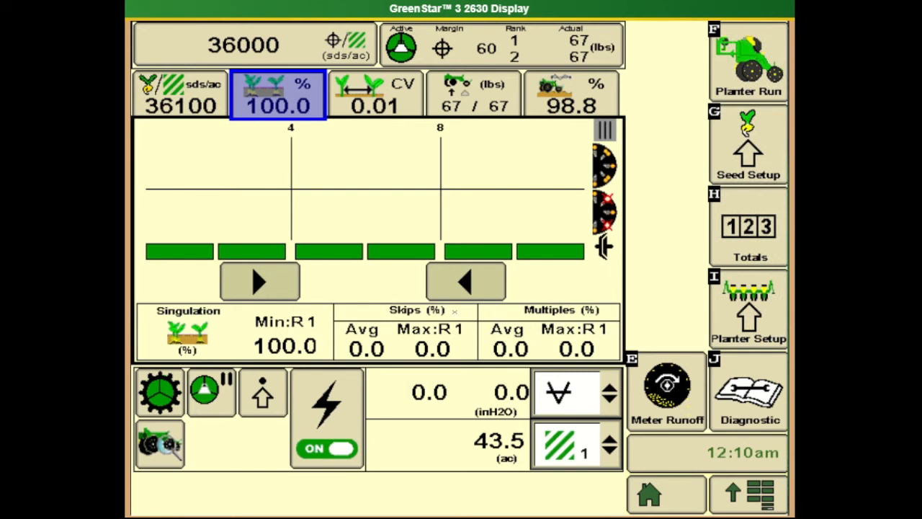
Show the seed spacing CV view, maximum 0.02 on row 4.
left_click(375, 95)
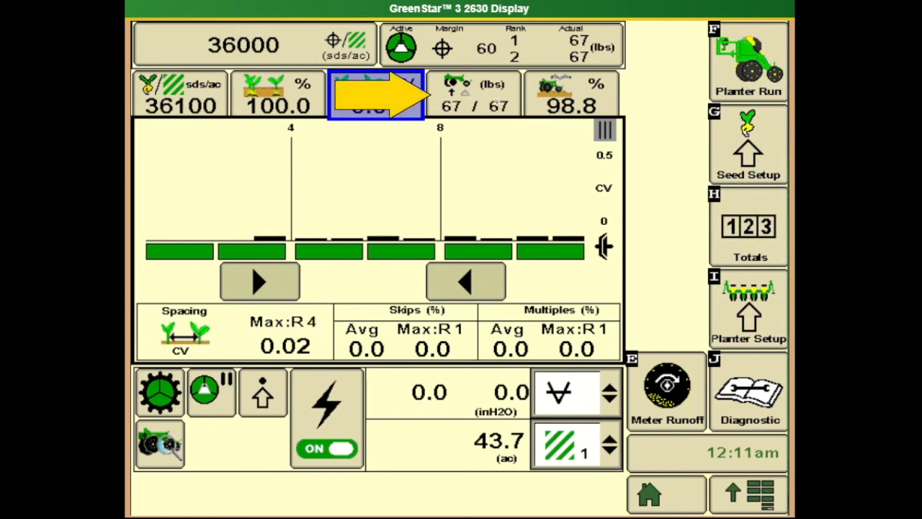
Show the downforce margin view: 66 lbs margins, 123 lbs downforce, 149 psi tank.
left_click(474, 95)
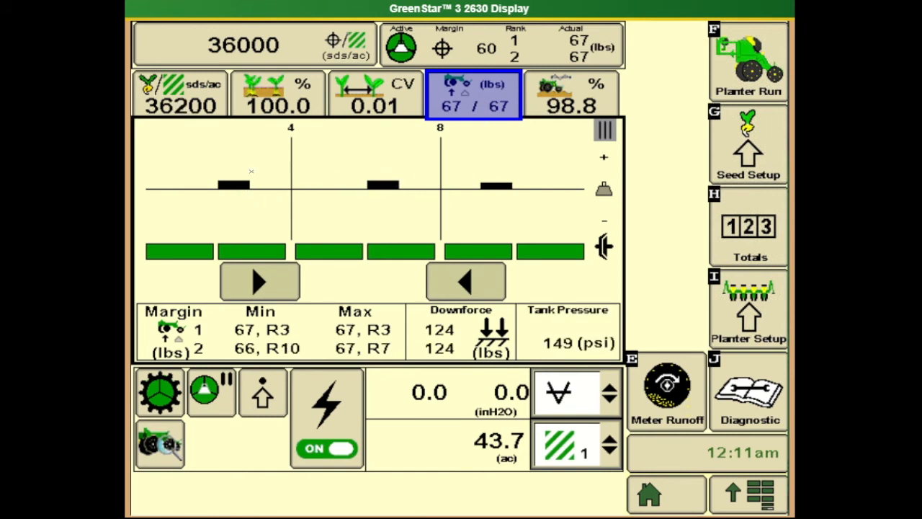
mouse_move(500, 187)
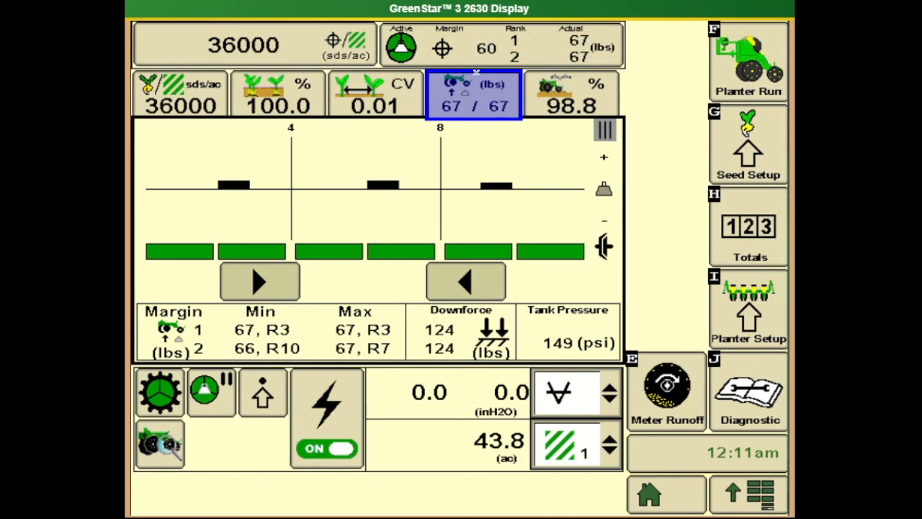
mouse_move(510, 179)
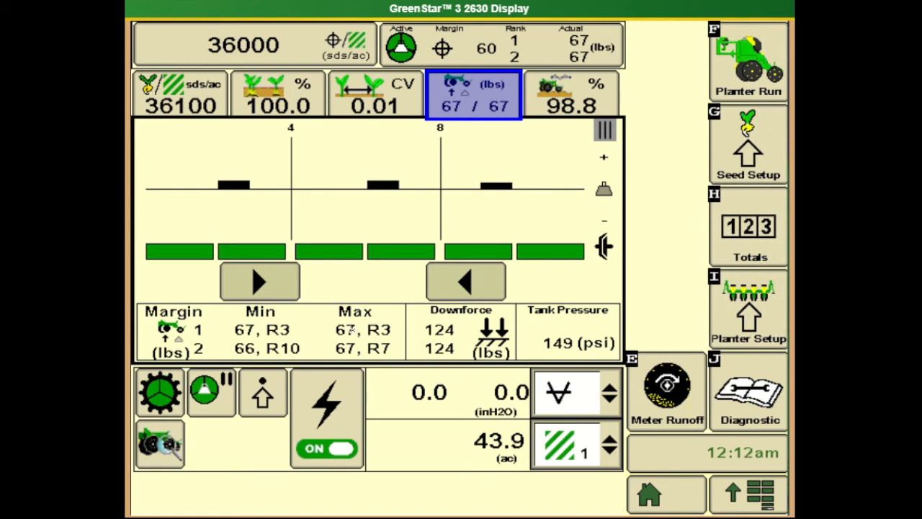
left_click(252, 44)
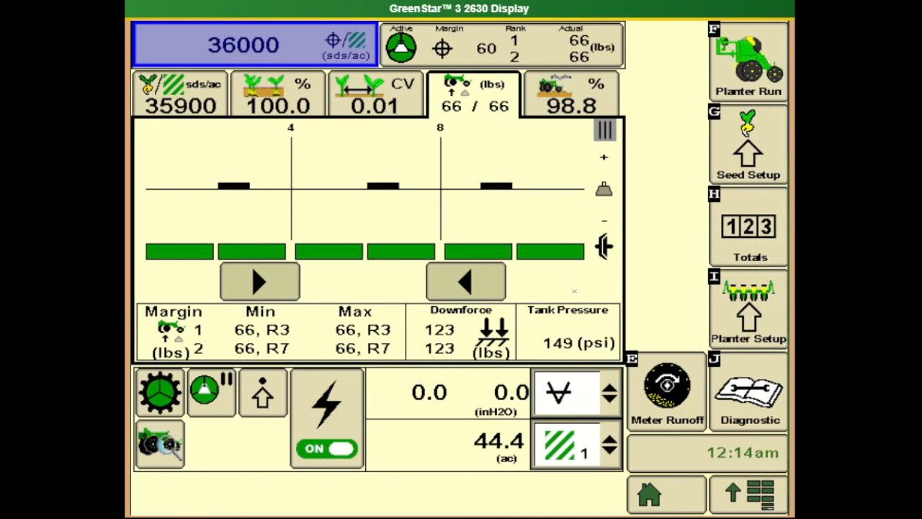
Switch the row display to ride quality % and select the Ride Quality summary box.
left_click(571, 96)
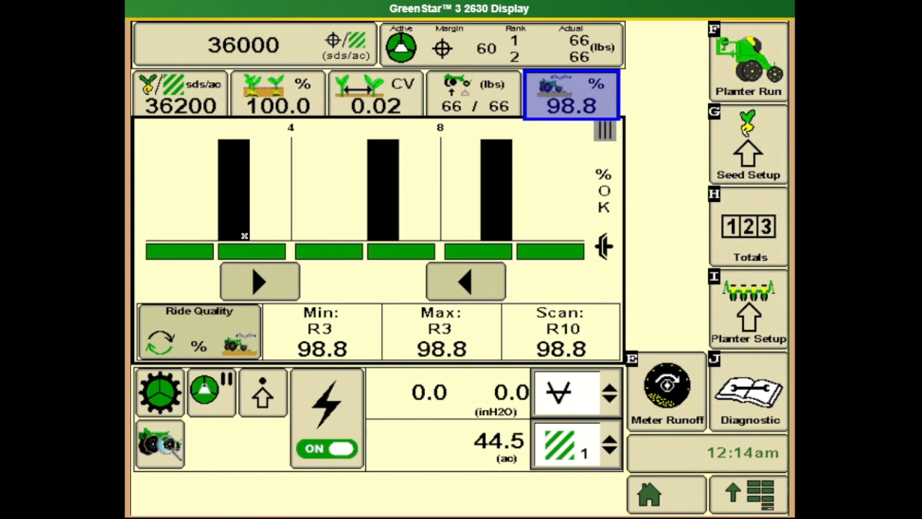
mouse_move(238, 142)
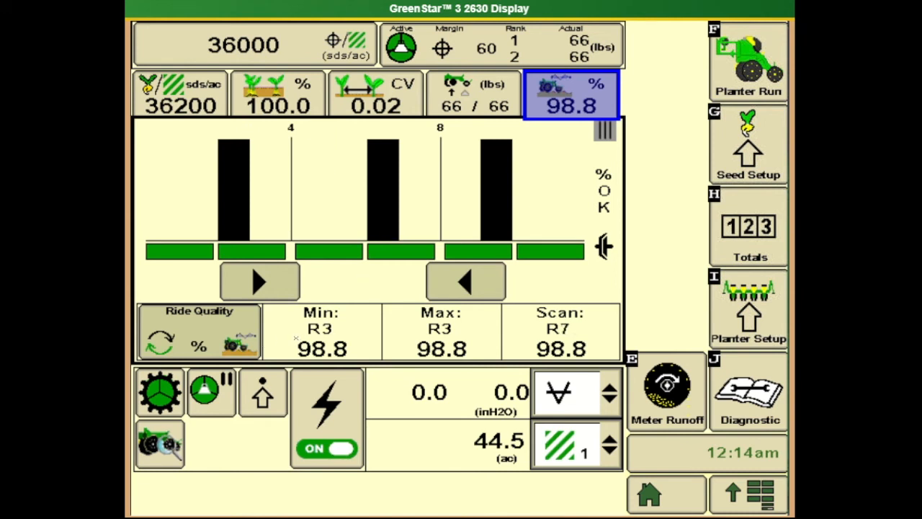
mouse_move(312, 193)
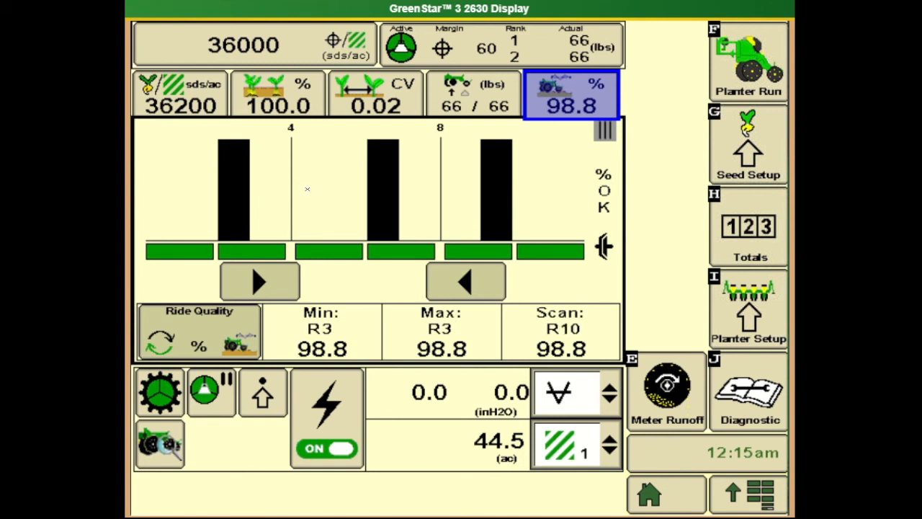
mouse_move(319, 188)
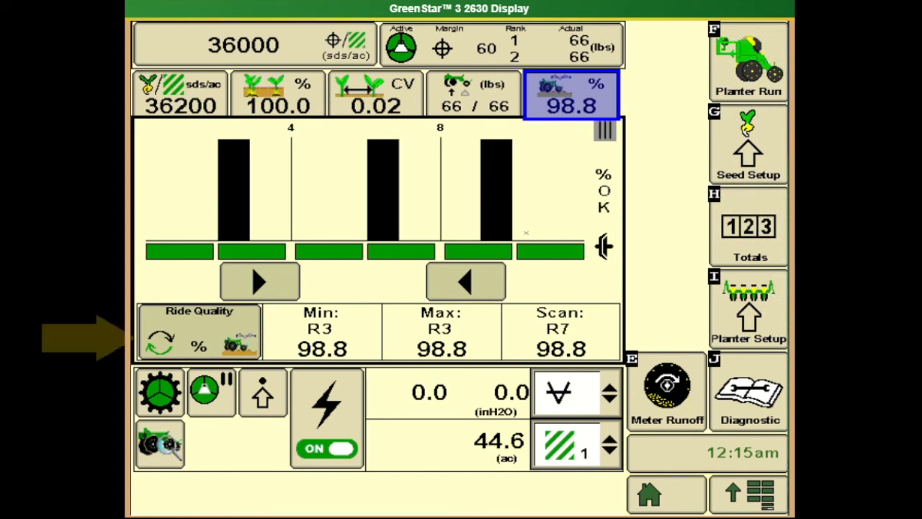
left_click(198, 331)
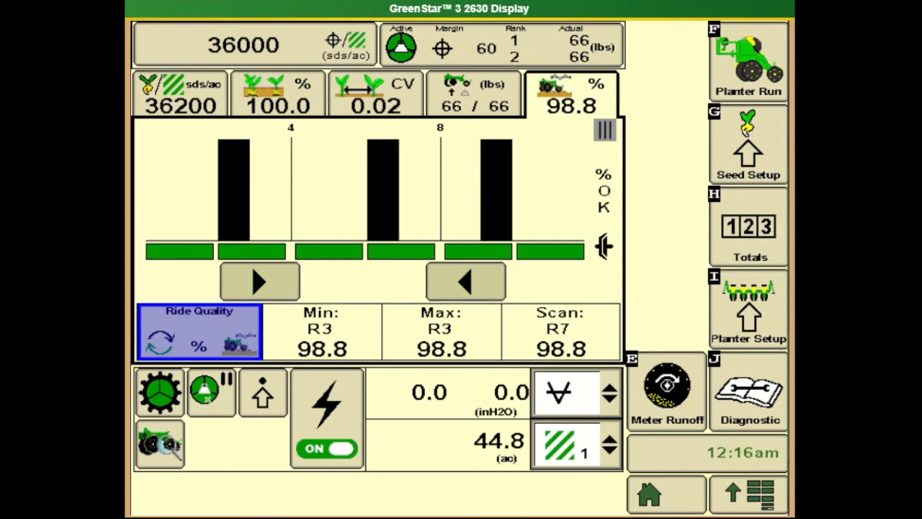
left_click(211, 393)
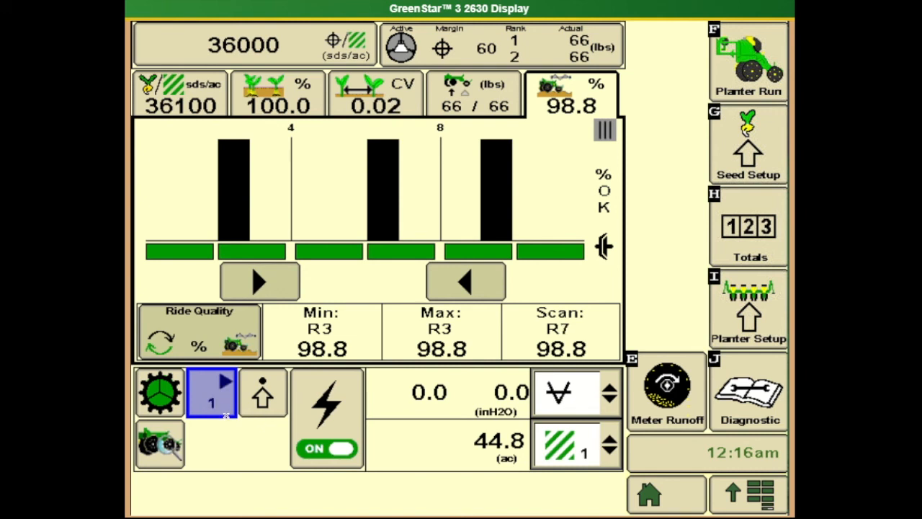
left_click(211, 393)
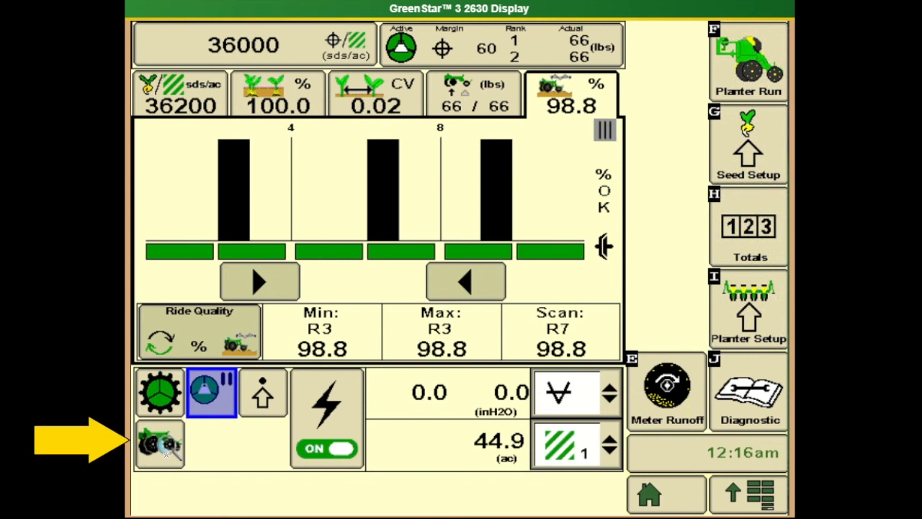
Set the upper readout to area counter 1 so both readouts show 45.0 ac.
left_click(159, 443)
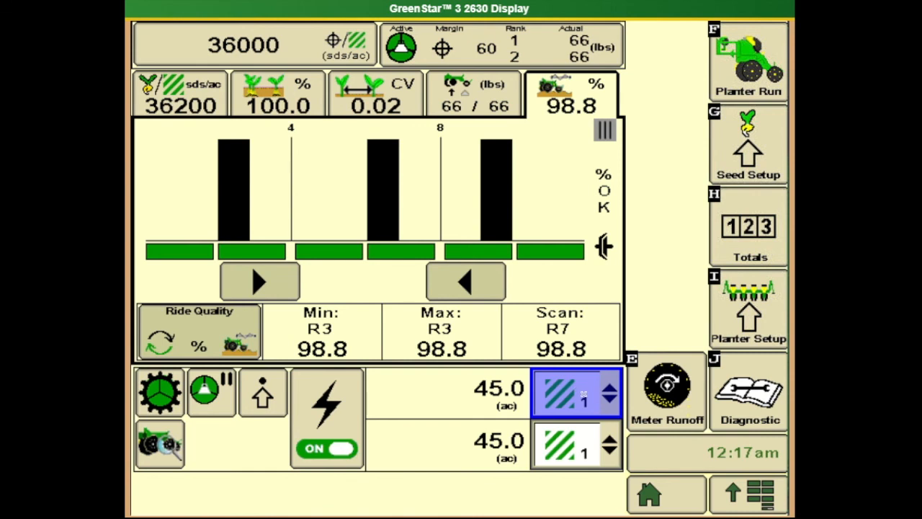
left_click(575, 393)
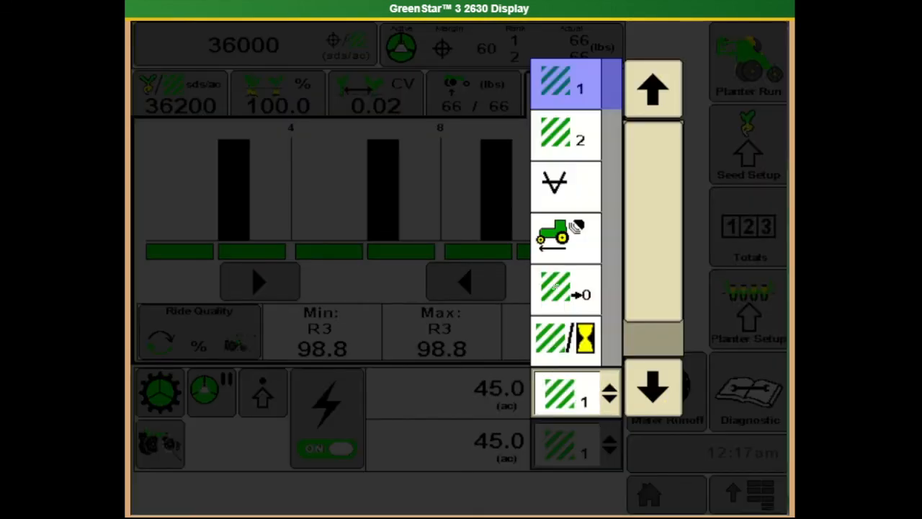
left_click(566, 292)
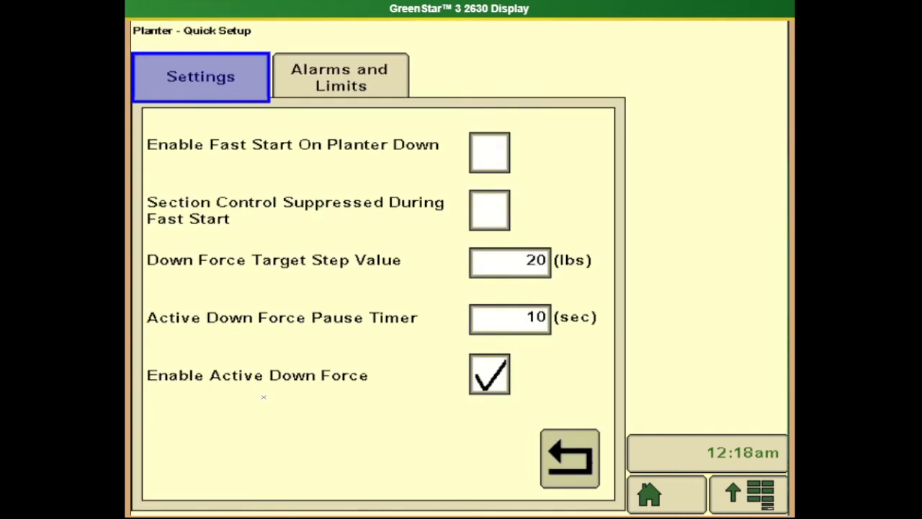
mouse_move(360, 279)
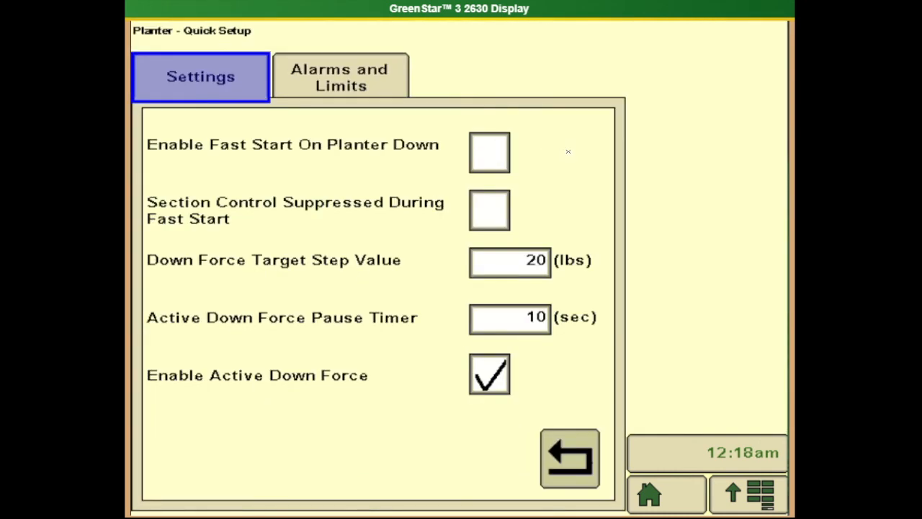
mouse_move(562, 150)
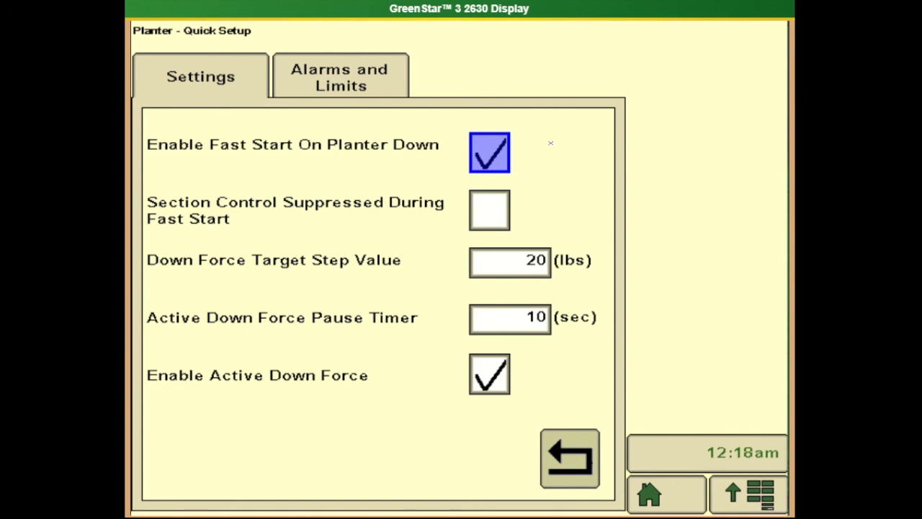
mouse_move(589, 166)
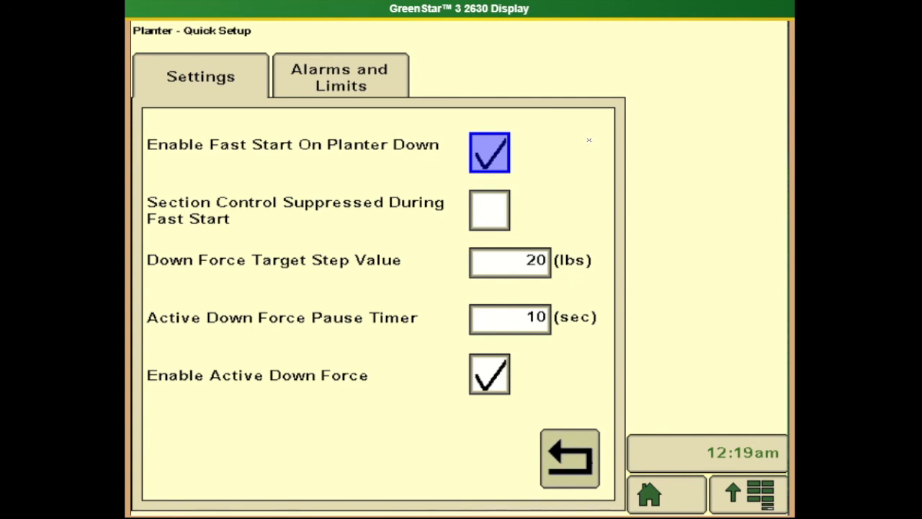
mouse_move(602, 168)
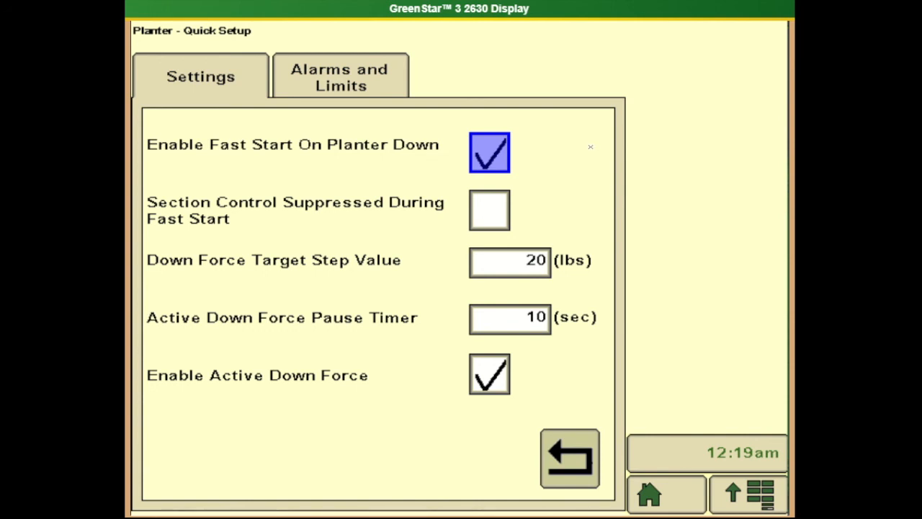
mouse_move(547, 147)
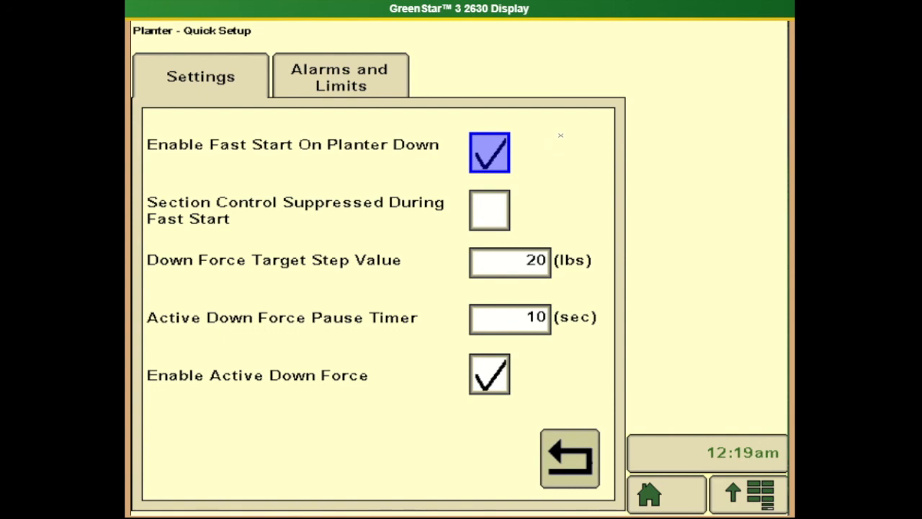
mouse_move(549, 160)
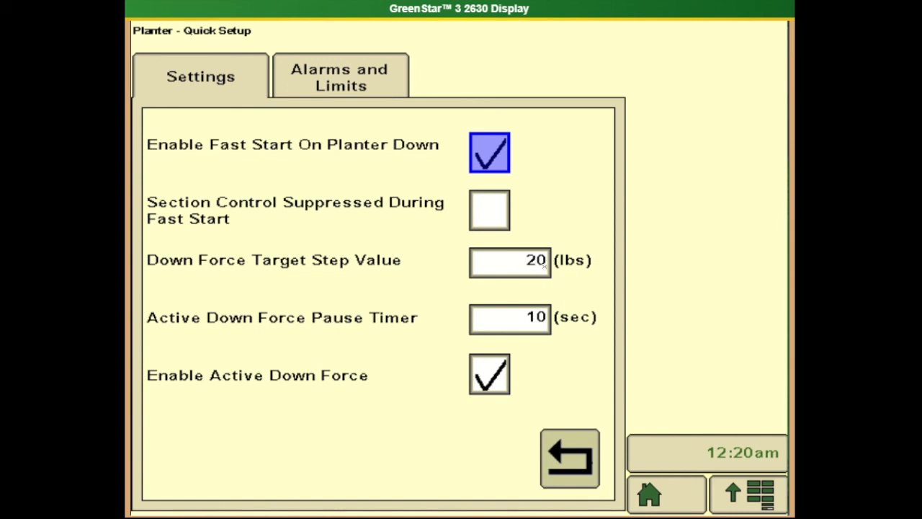
mouse_move(533, 329)
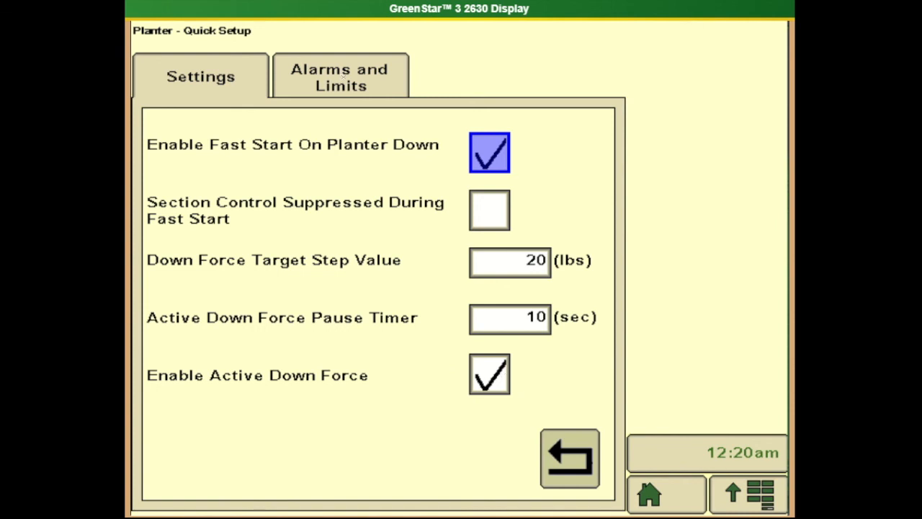
Bring up the Alarms and Limits thresholds showing the 60 lbs target margin.
left_click(339, 77)
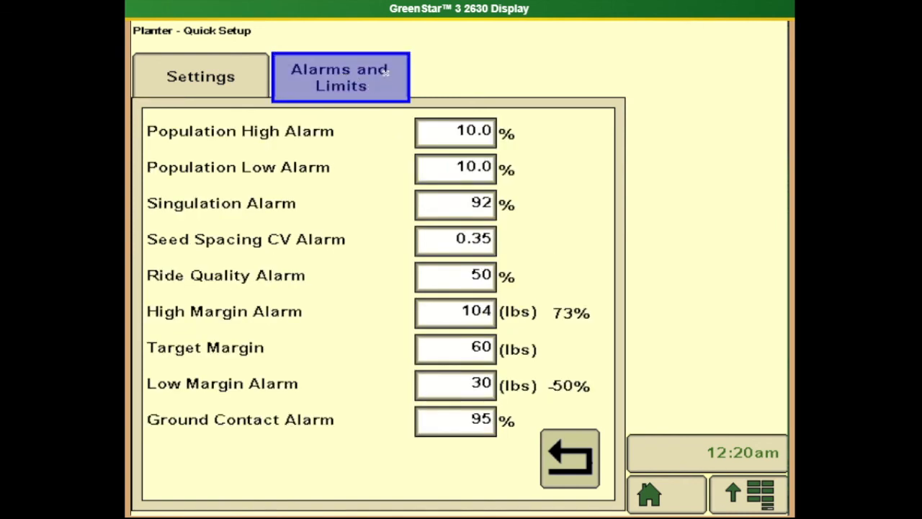